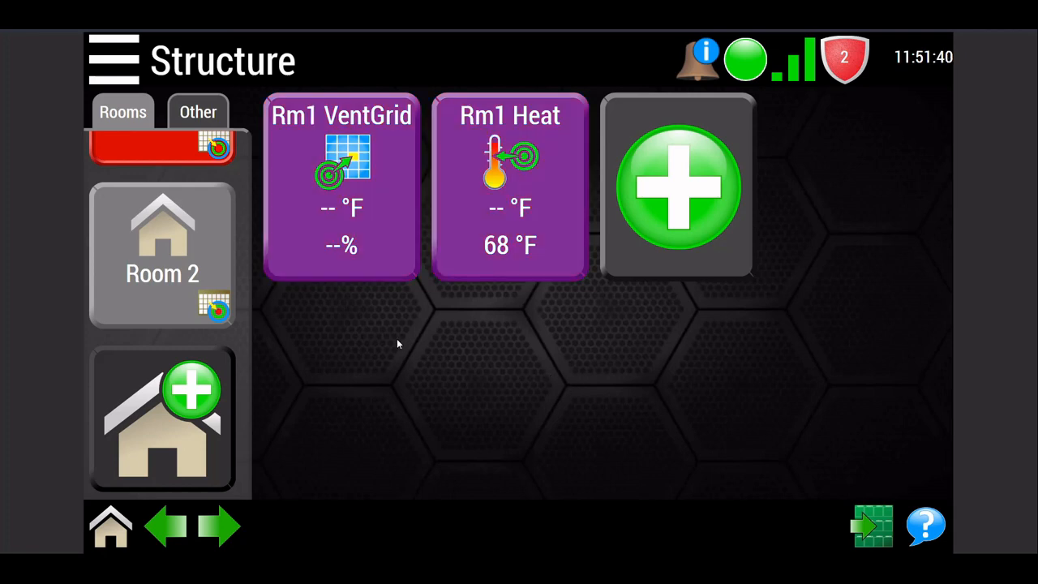
- Switch the Structure screen to the Other tab listing Feed loops and Auger Manager
{"action": "left_click", "coordinate": [341, 187]}
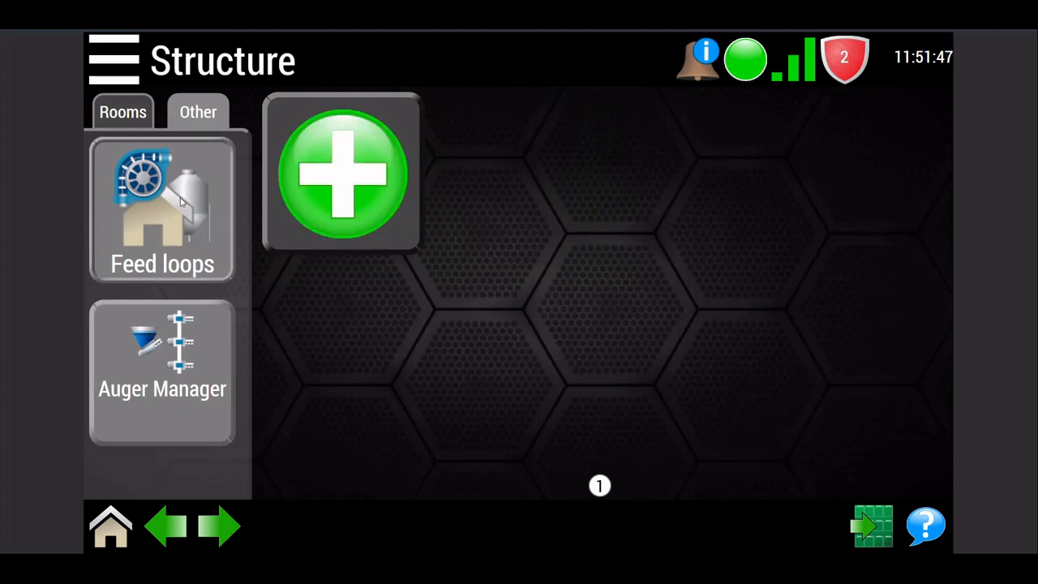
{"action": "mouse_move", "coordinate": [178, 216]}
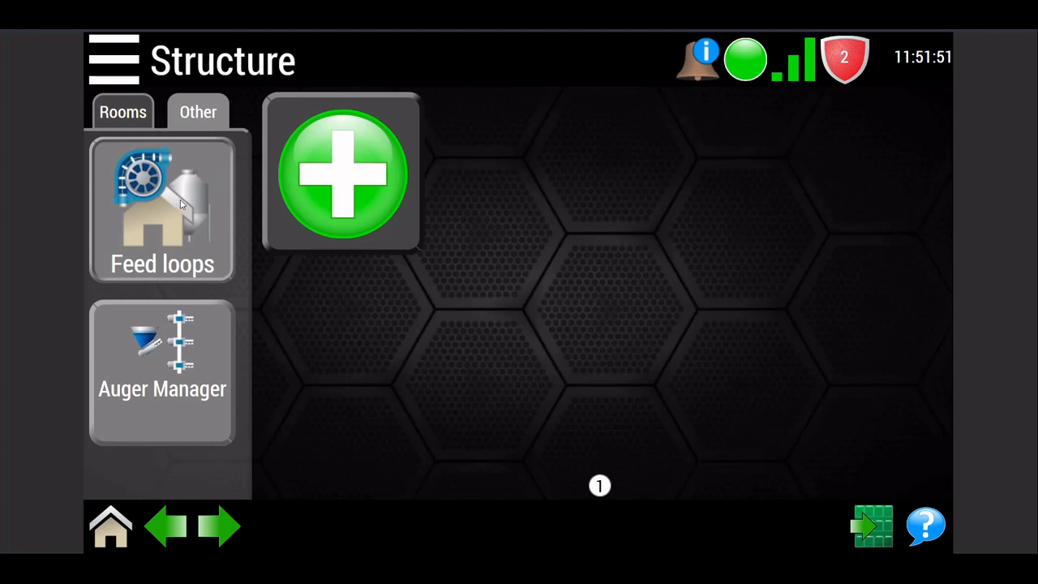
{"action": "mouse_move", "coordinate": [186, 179]}
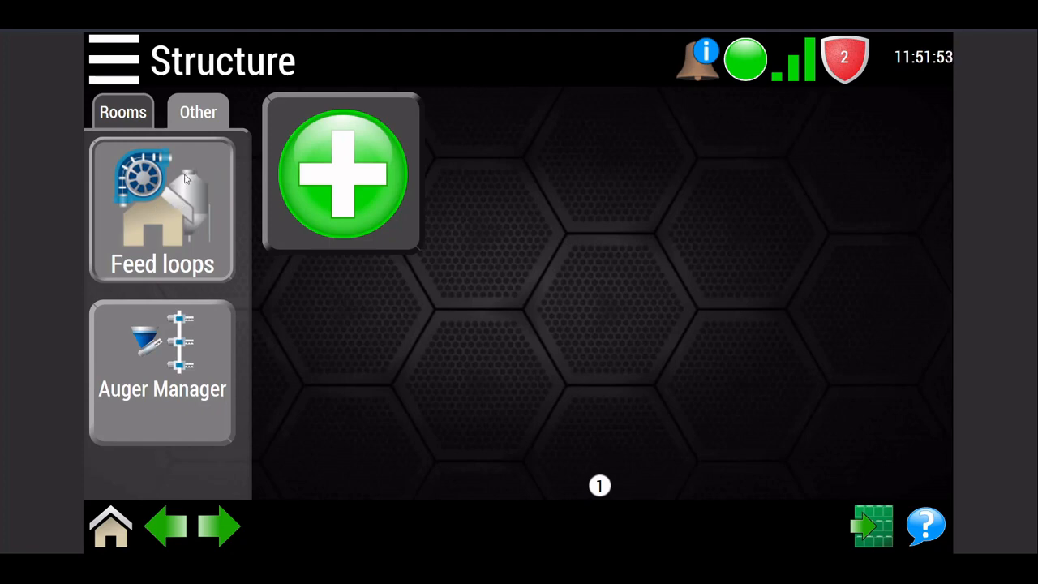
{"action": "mouse_move", "coordinate": [214, 184]}
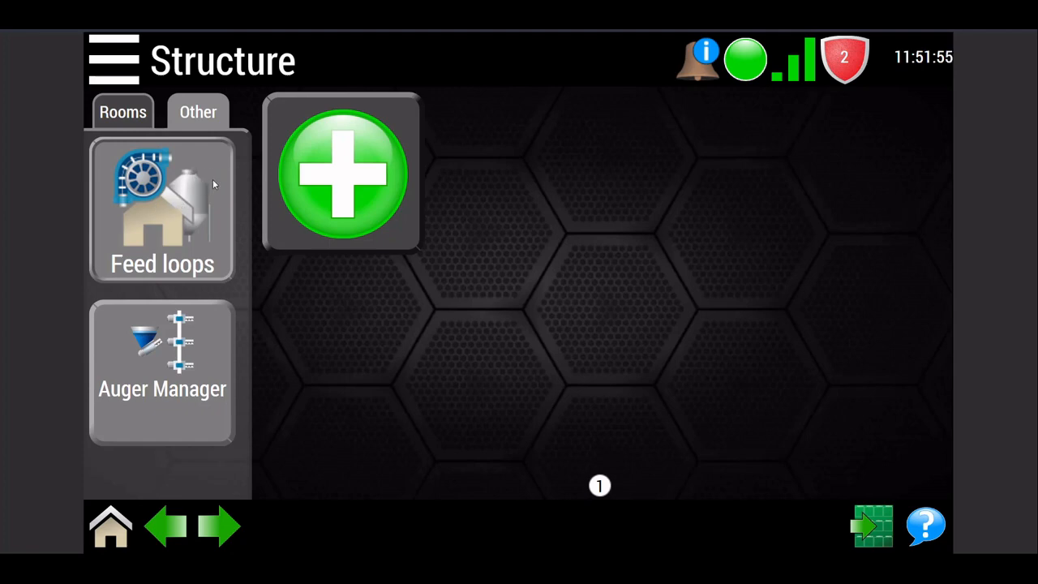
{"action": "mouse_move", "coordinate": [189, 198]}
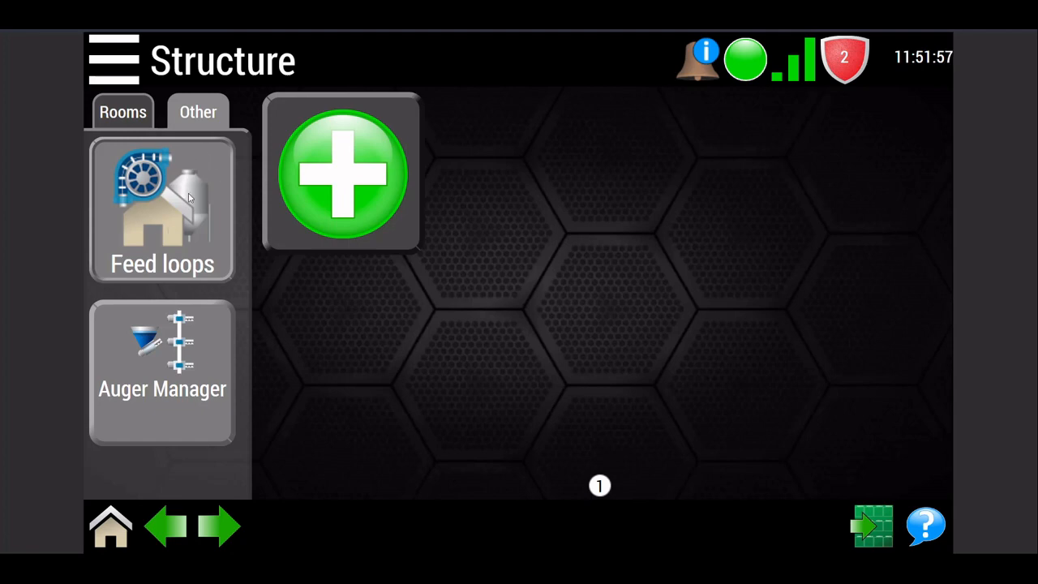
{"action": "mouse_move", "coordinate": [187, 202]}
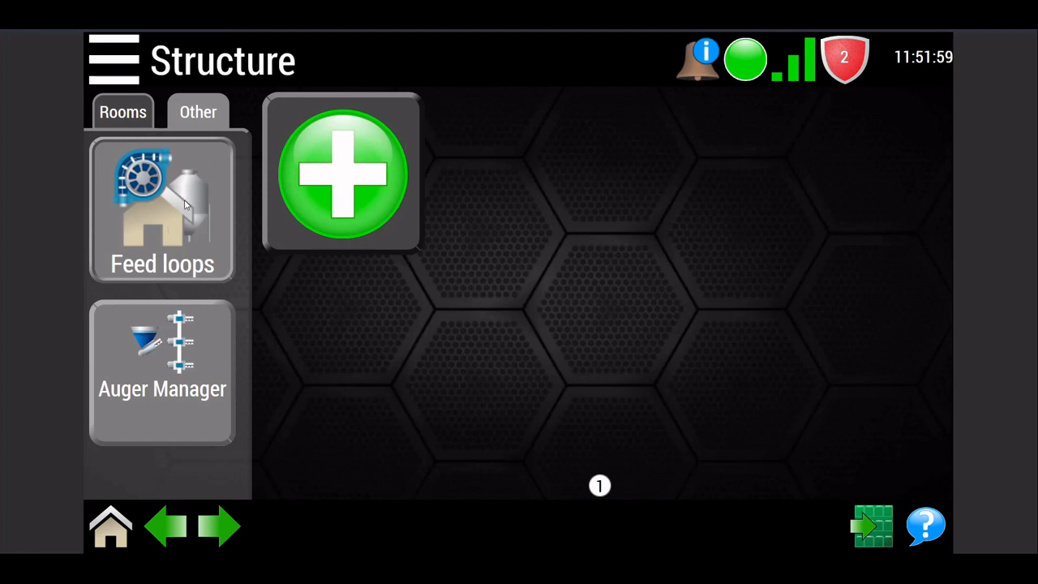
{"action": "mouse_move", "coordinate": [180, 205]}
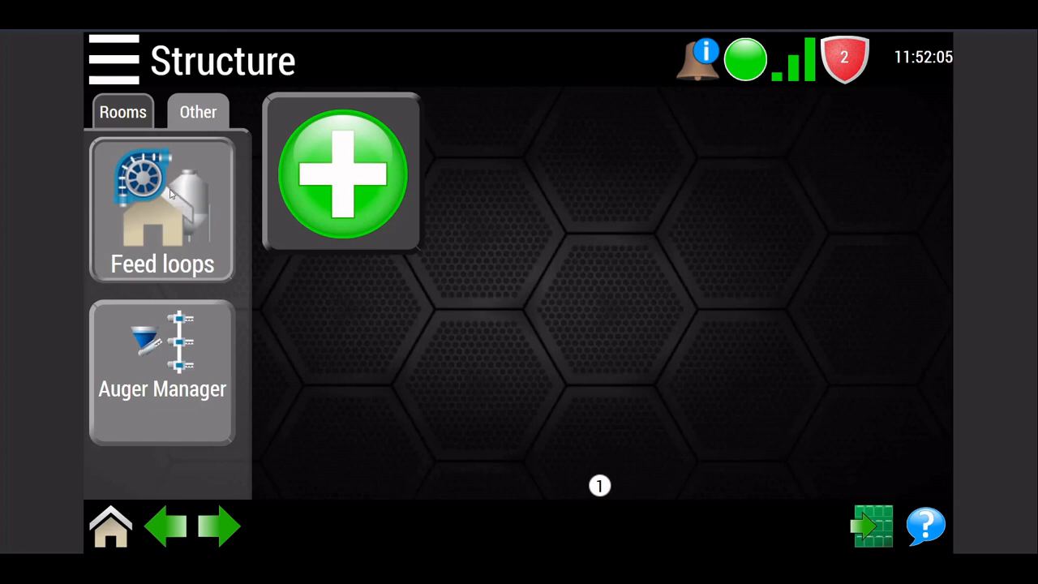
{"action": "mouse_move", "coordinate": [203, 205]}
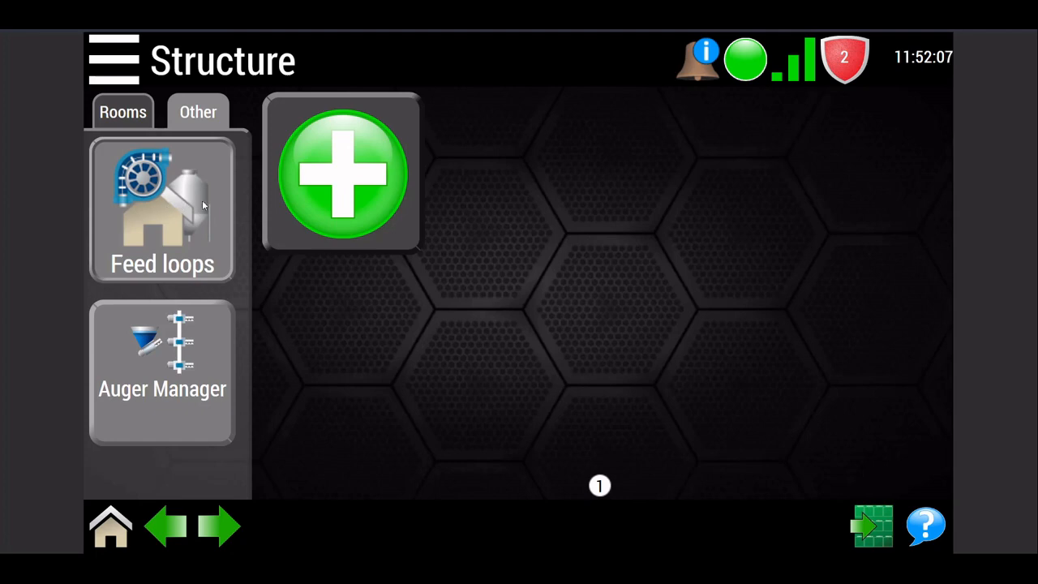
{"action": "mouse_move", "coordinate": [347, 162]}
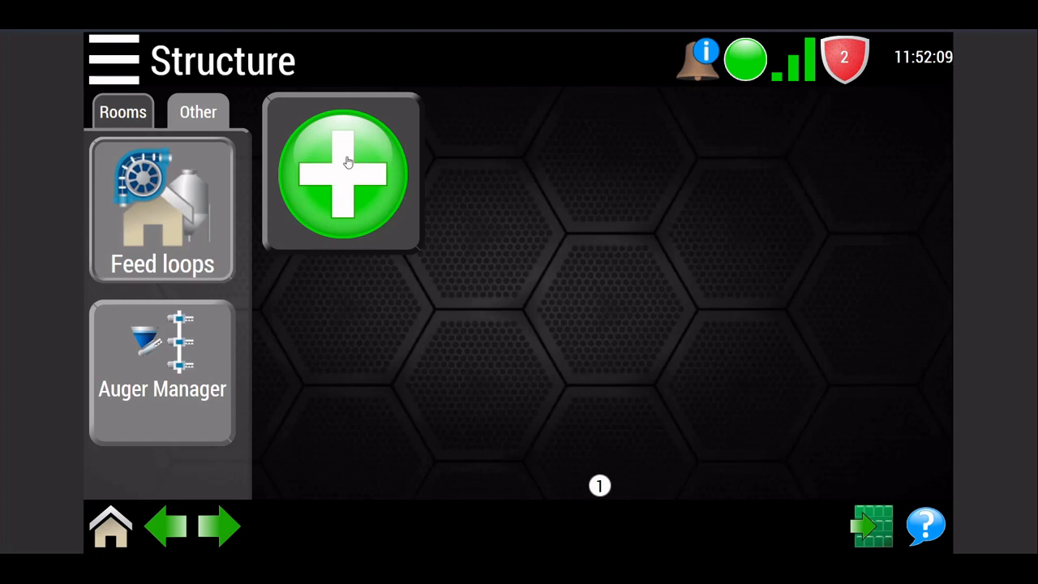
- Add a feed loop group named 'Rm1 Feed Loop' assigned to Room 1
{"action": "left_click", "coordinate": [340, 173]}
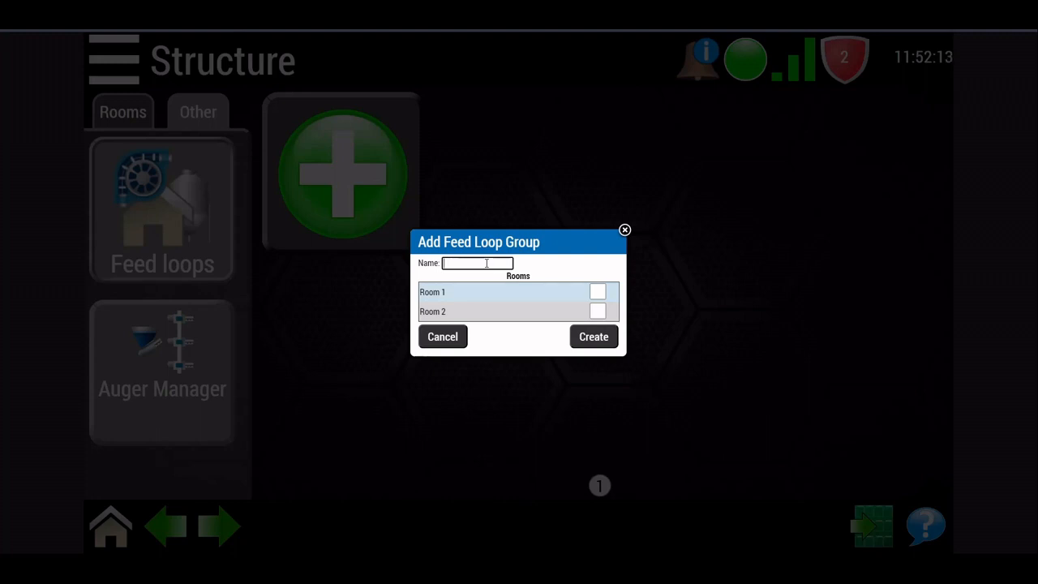
{"action": "type", "text": "Rm1"}
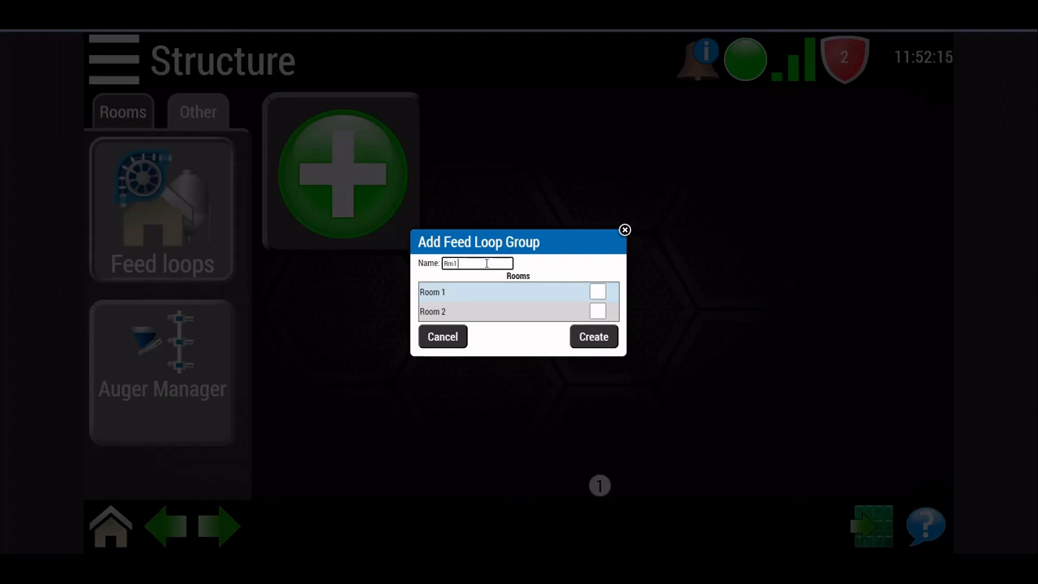
{"action": "type", "text": "Feed"}
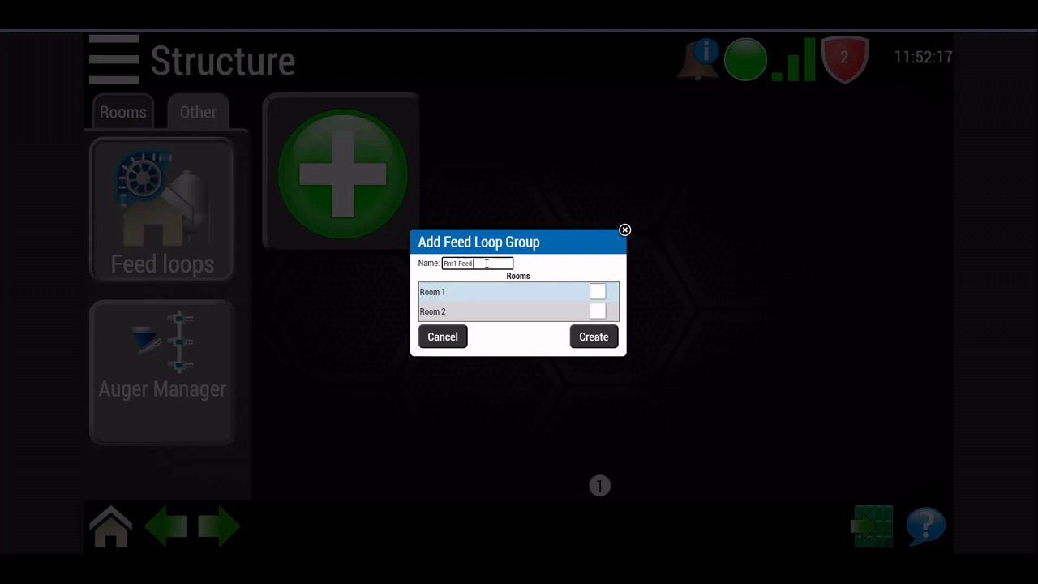
{"action": "type", "text": "Loop"}
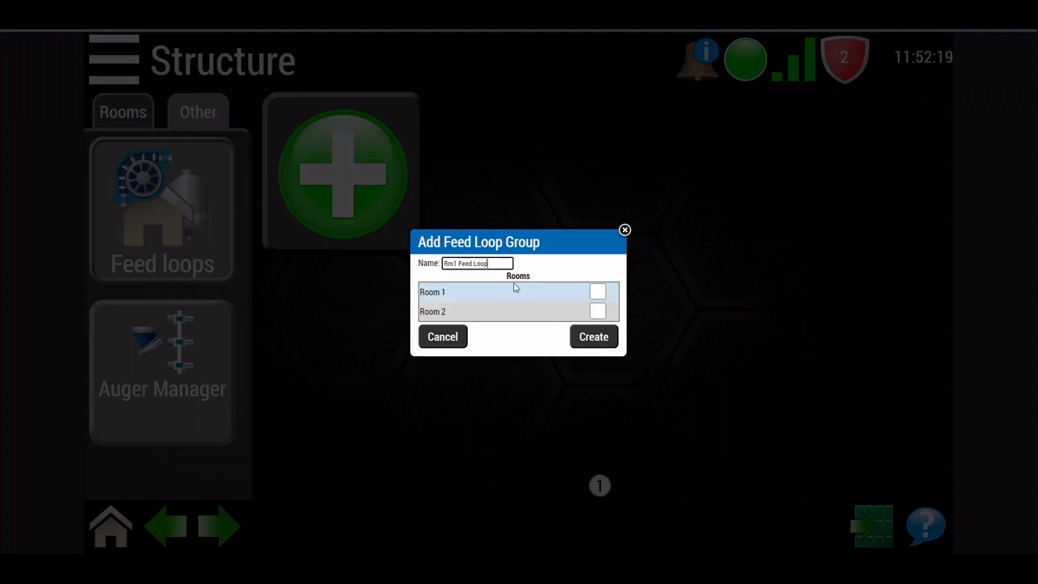
{"action": "left_click", "coordinate": [598, 292]}
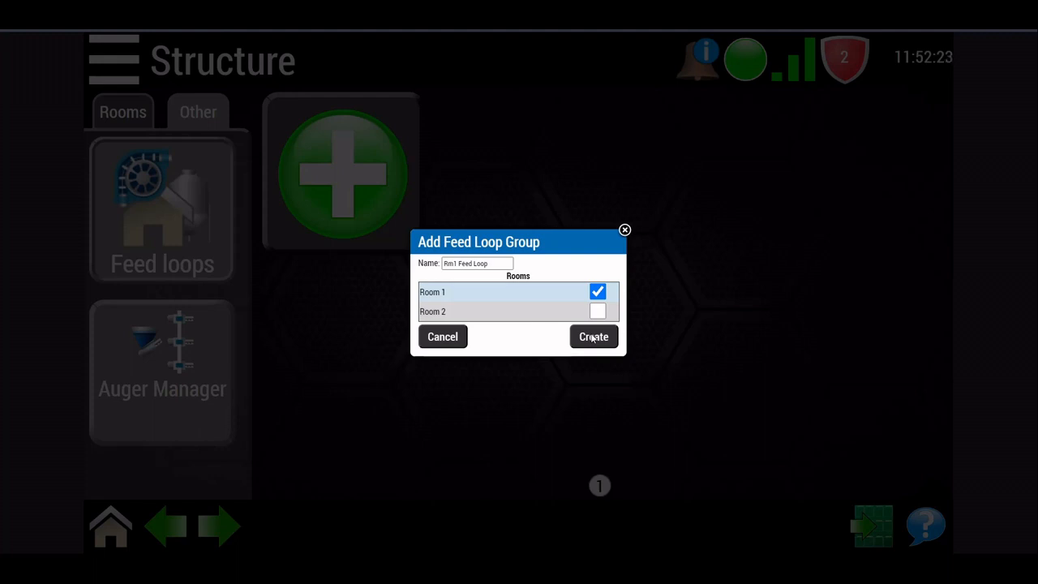
- Create the Rm1 Feed Loop group and view its loop drive and sense modules
{"action": "left_click", "coordinate": [593, 337]}
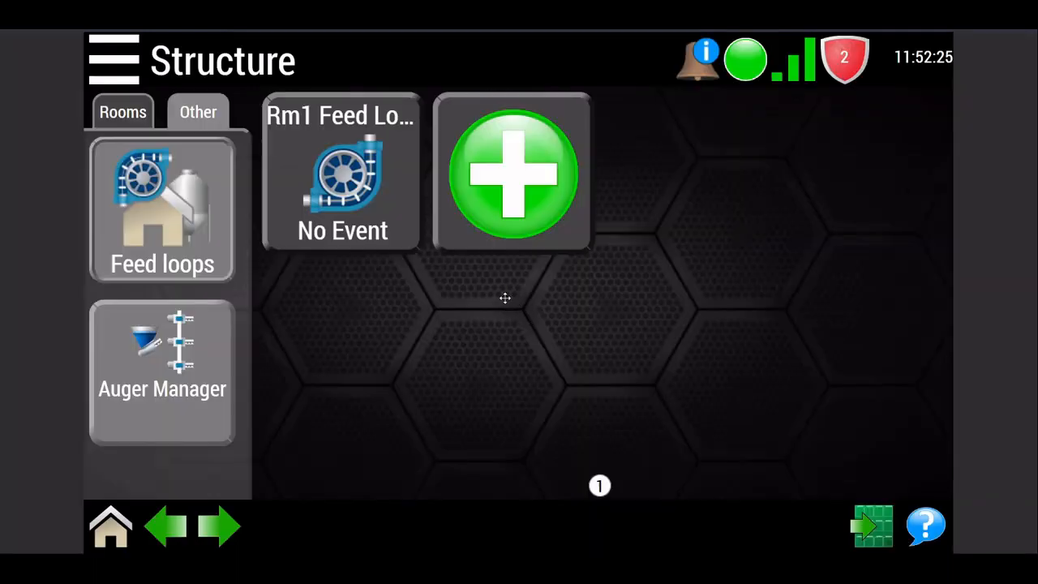
{"action": "mouse_move", "coordinate": [884, 534]}
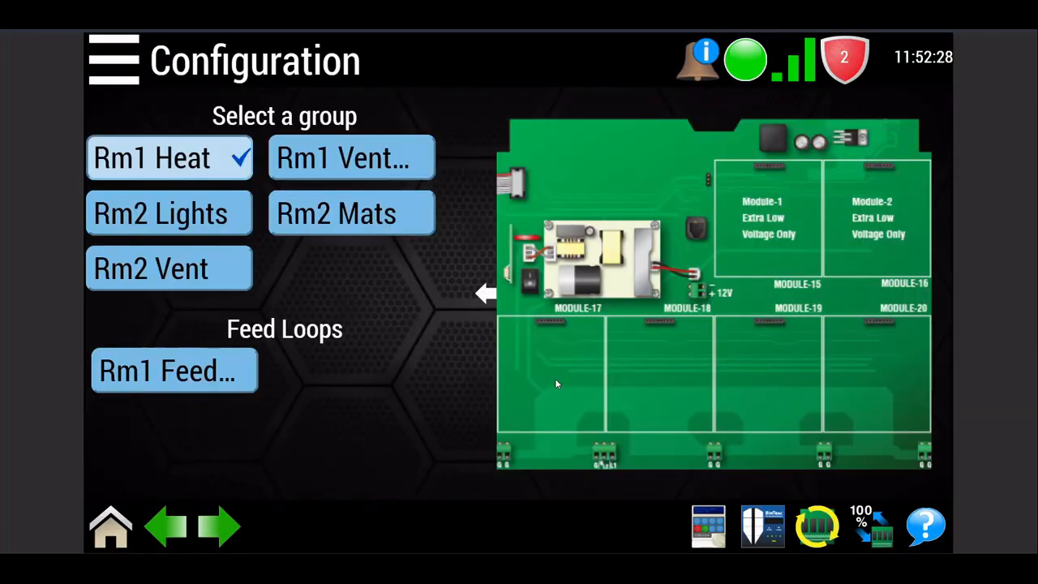
{"action": "left_click", "coordinate": [174, 370]}
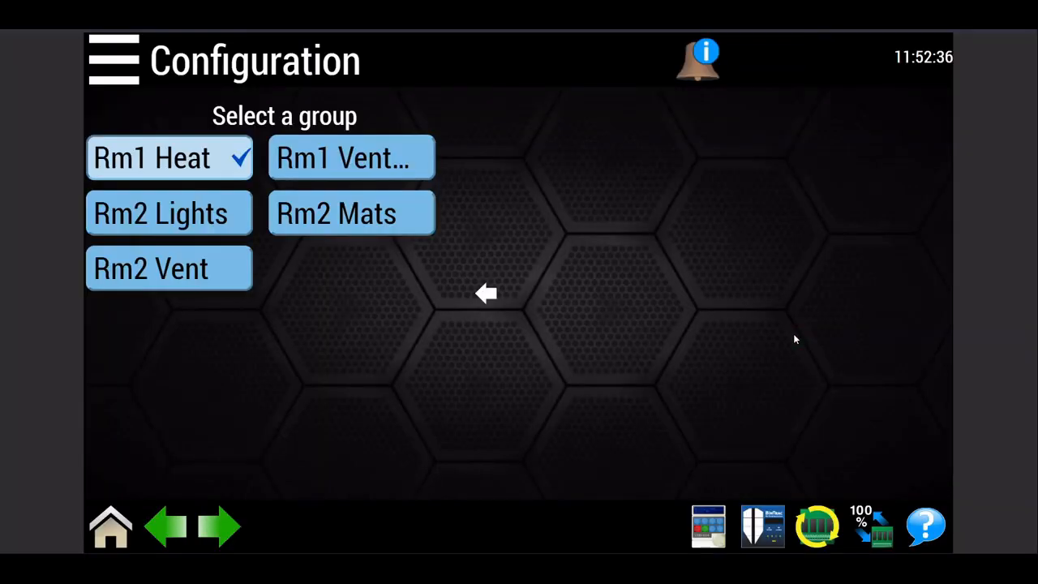
{"action": "left_click", "coordinate": [153, 157]}
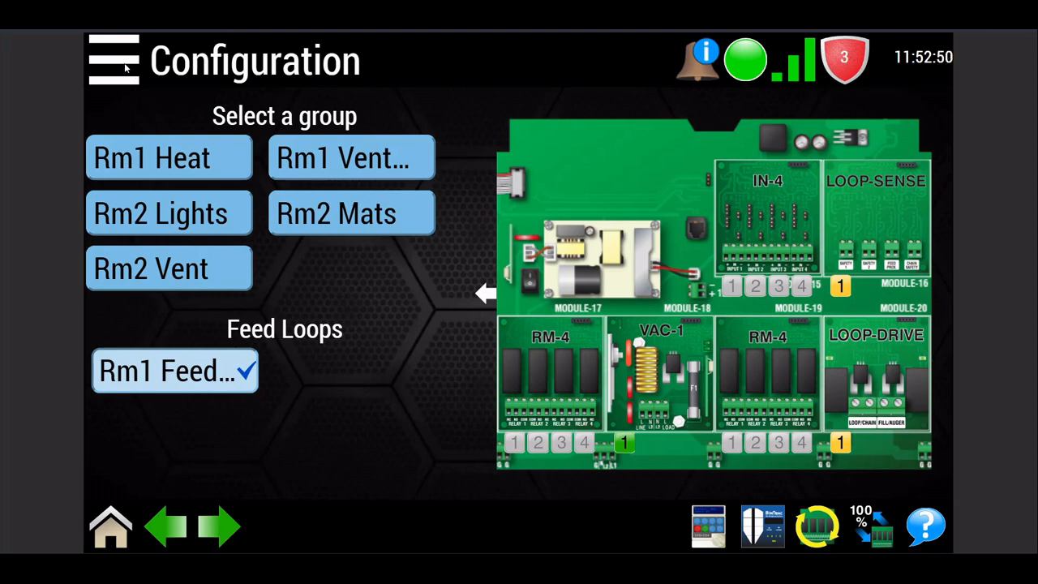
- Set Auger Manager to Enabled on the Structure screen and save it
{"action": "left_click", "coordinate": [114, 61]}
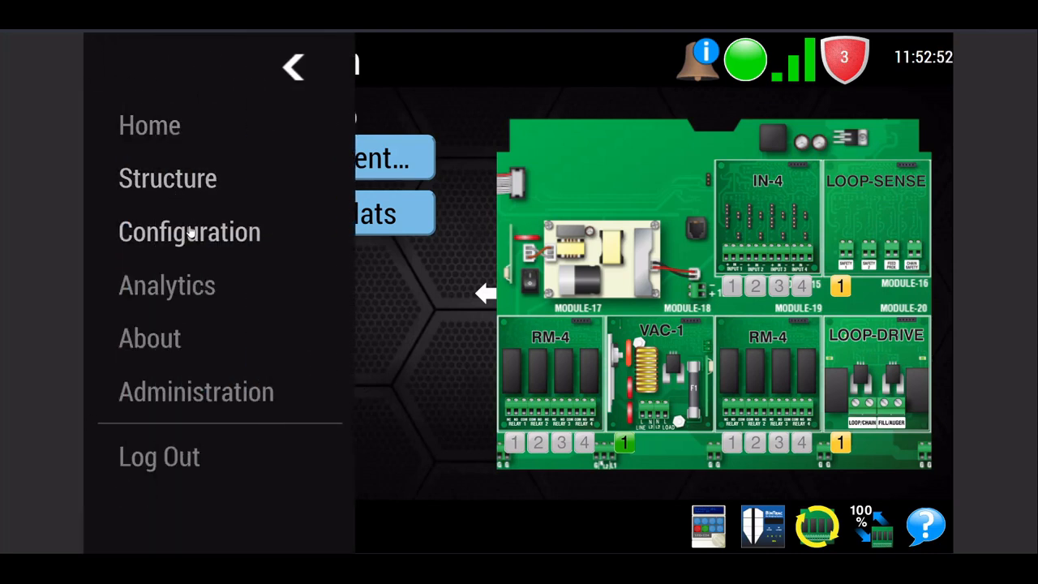
{"action": "left_click", "coordinate": [167, 178]}
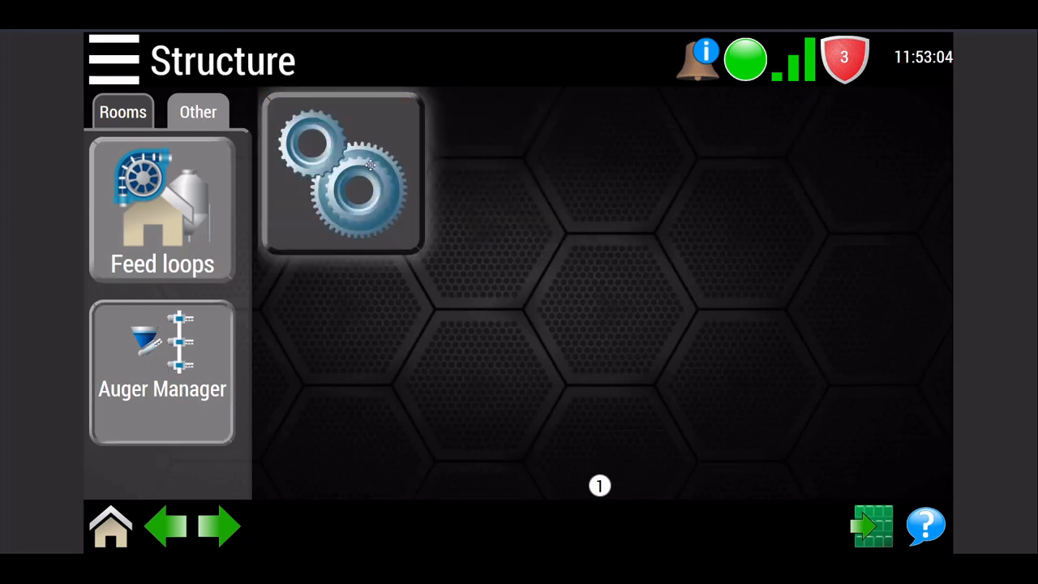
{"action": "left_click", "coordinate": [163, 373]}
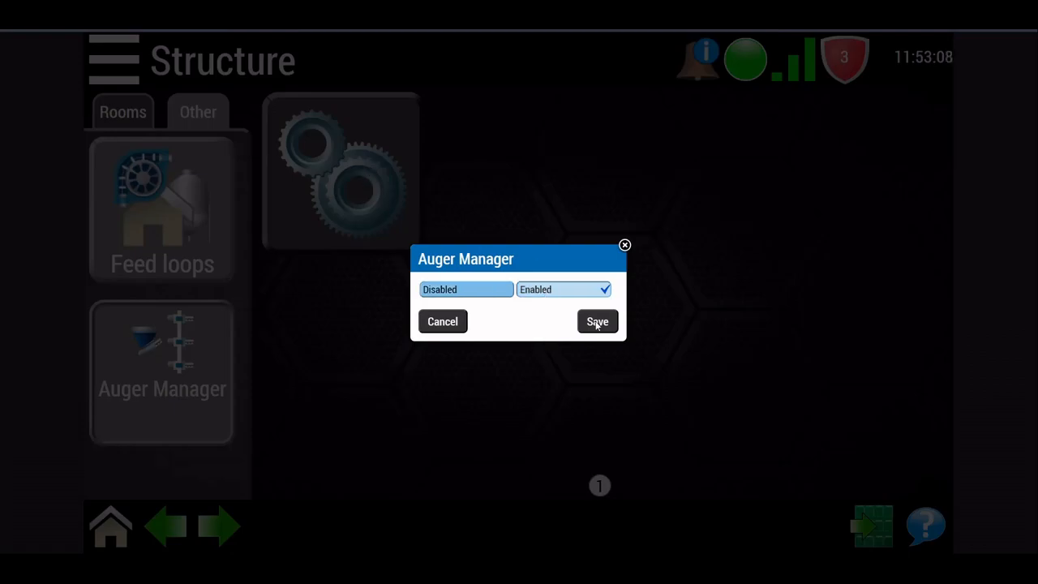
{"action": "left_click", "coordinate": [597, 321]}
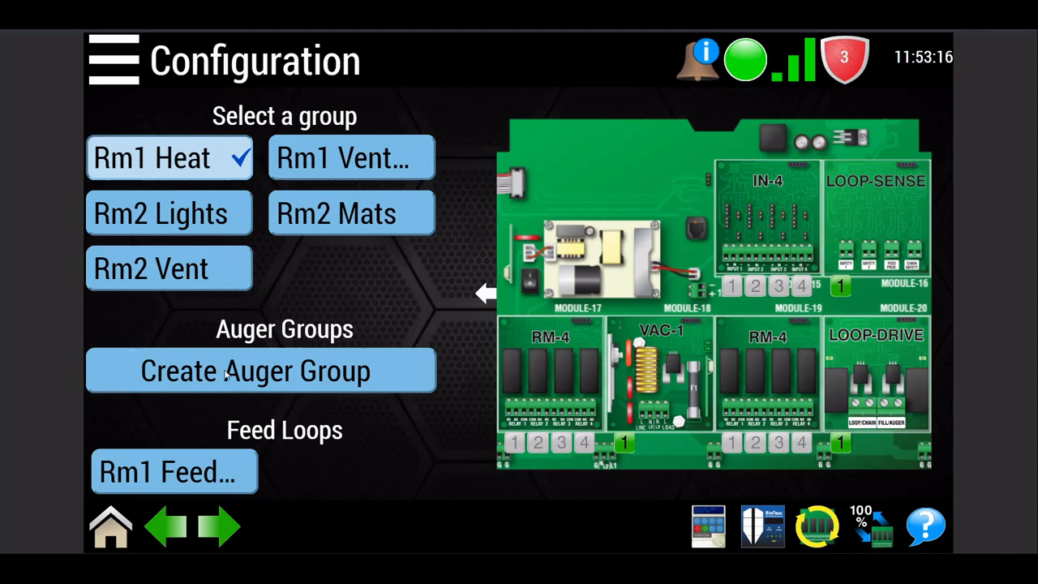
- Create auger group 'Rm1 Main' as main auger on module 17 output 1 for Room 1
{"action": "left_click", "coordinate": [256, 371]}
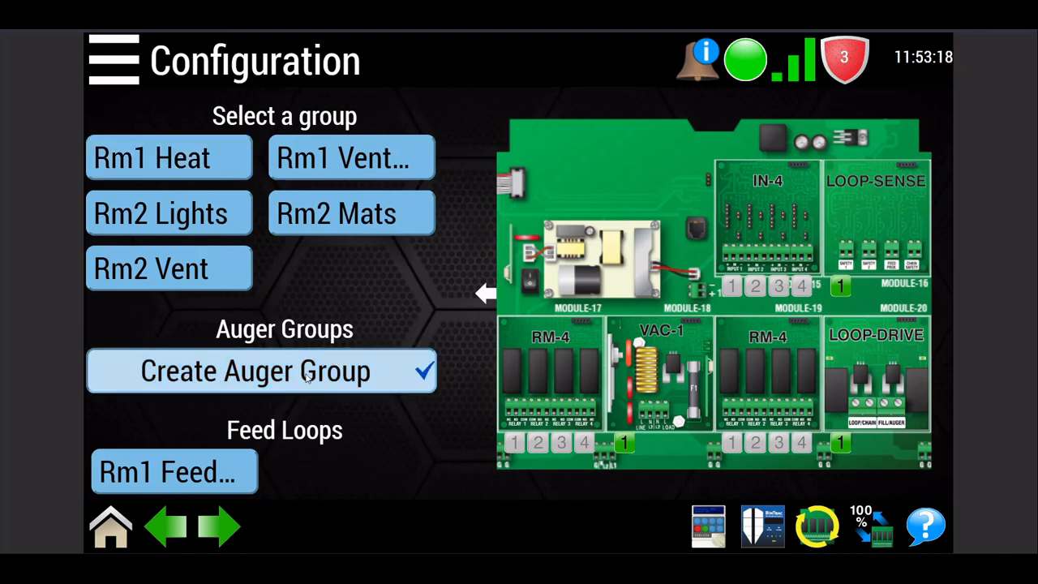
{"action": "mouse_move", "coordinate": [421, 390]}
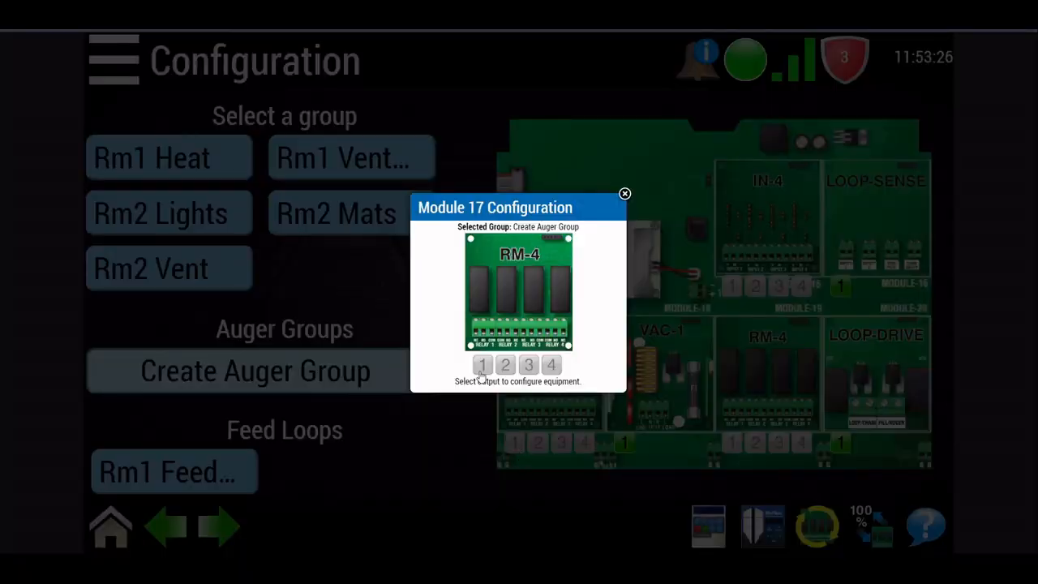
{"action": "left_click", "coordinate": [483, 364]}
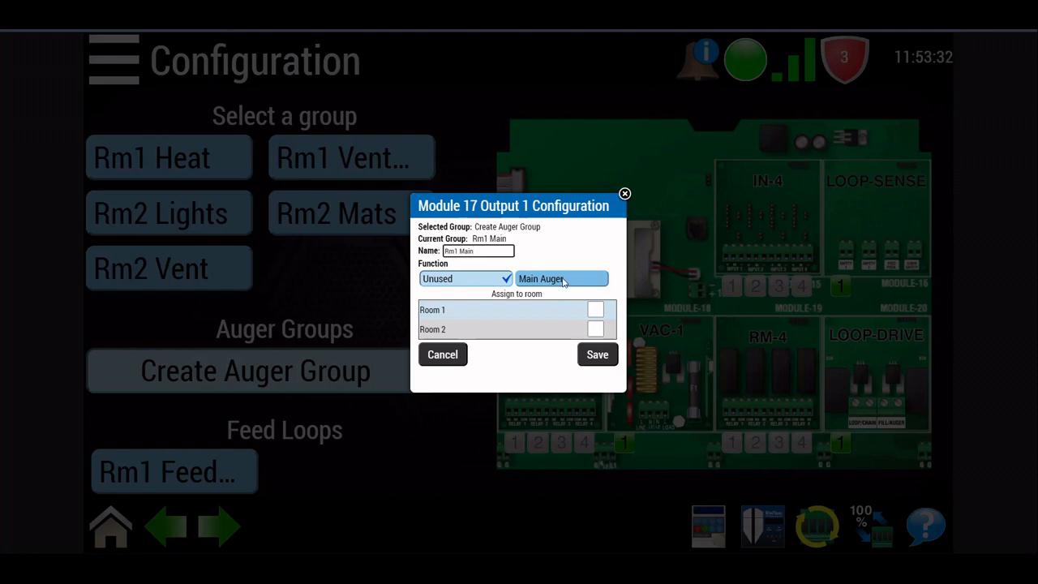
{"action": "left_click", "coordinate": [595, 309]}
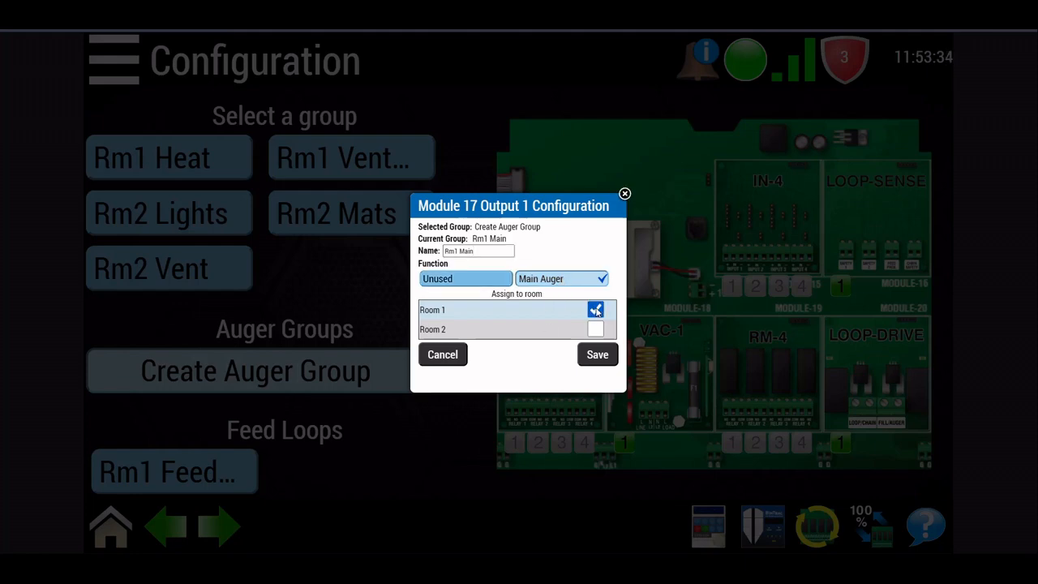
{"action": "left_click", "coordinate": [595, 309]}
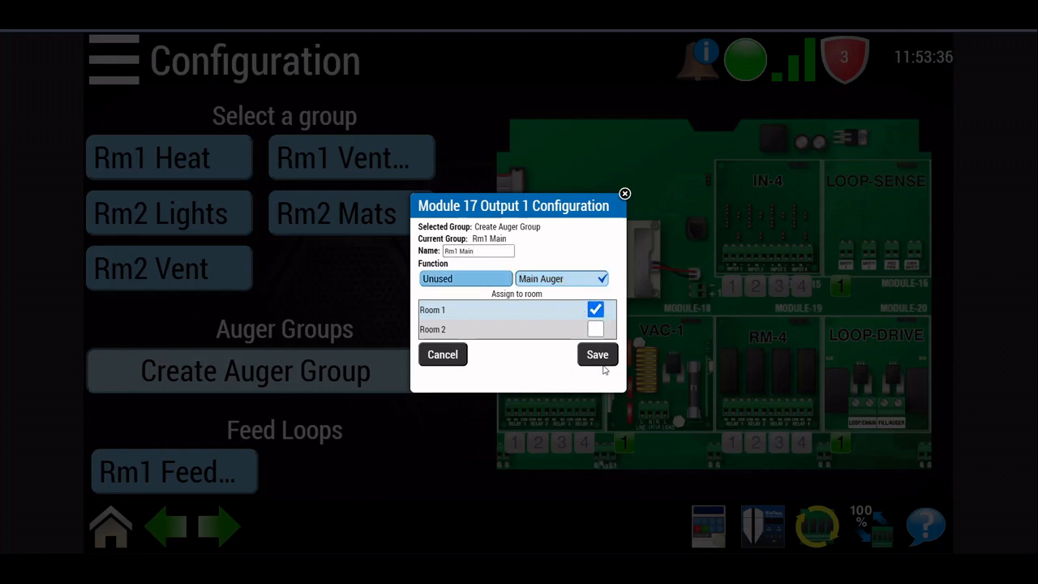
{"action": "left_click", "coordinate": [597, 354]}
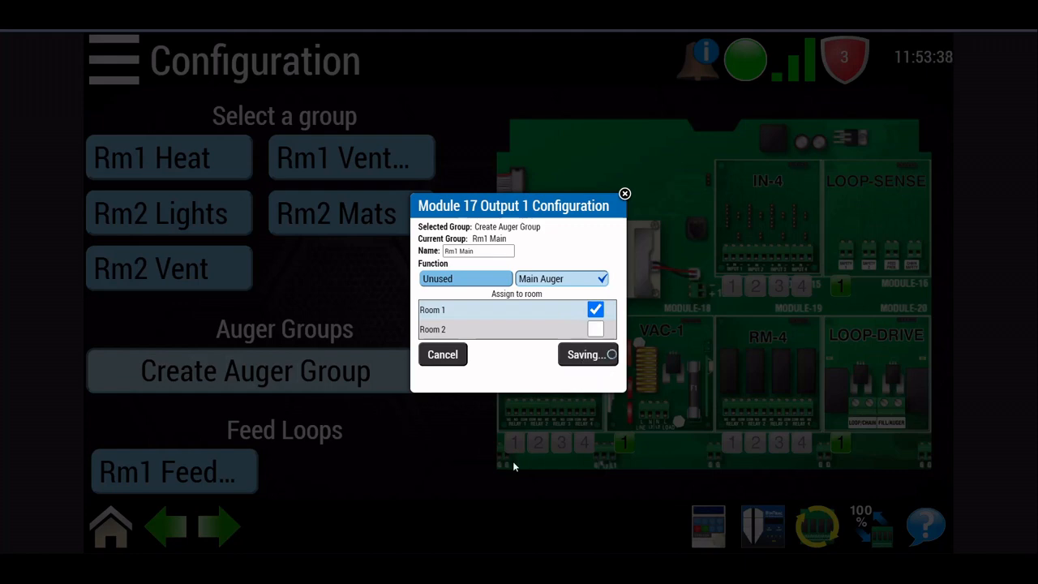
{"action": "left_click", "coordinate": [587, 354]}
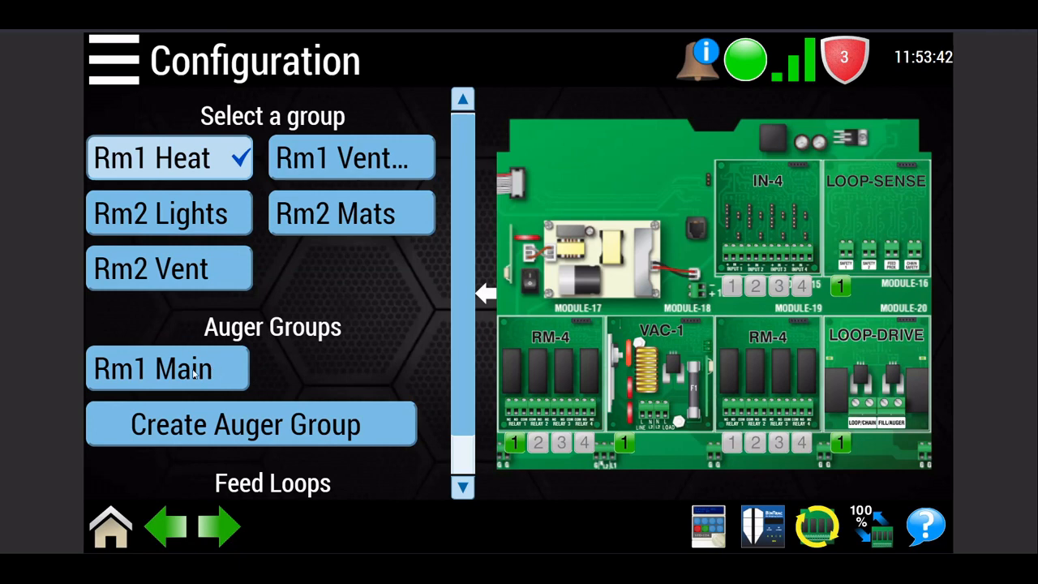
- Add line augers 'Rm1 Line1' and 'Rm1 Line2' on module 17 outputs 2 and 3
{"action": "left_click", "coordinate": [167, 369]}
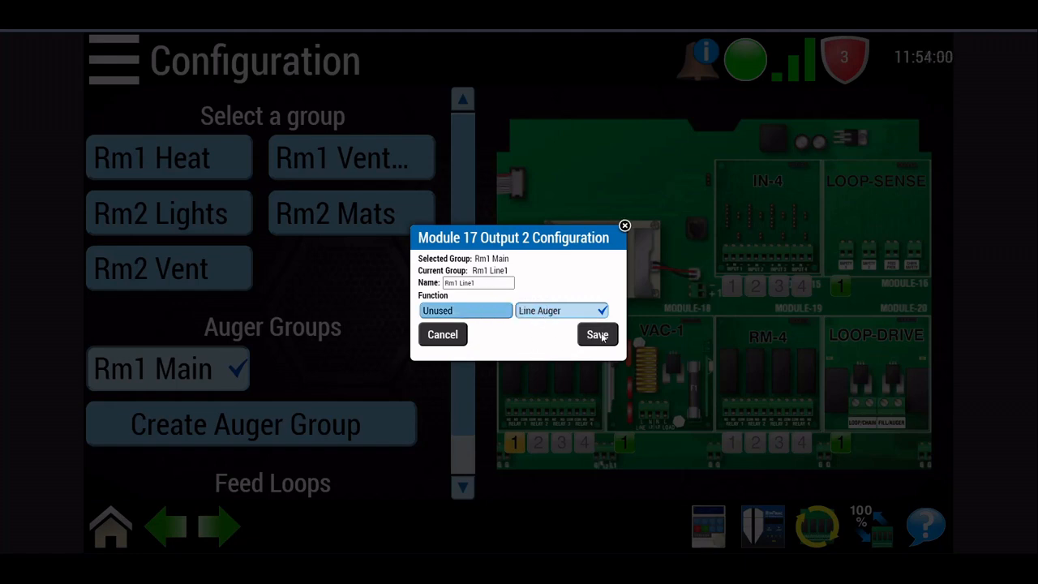
{"action": "left_click", "coordinate": [597, 334]}
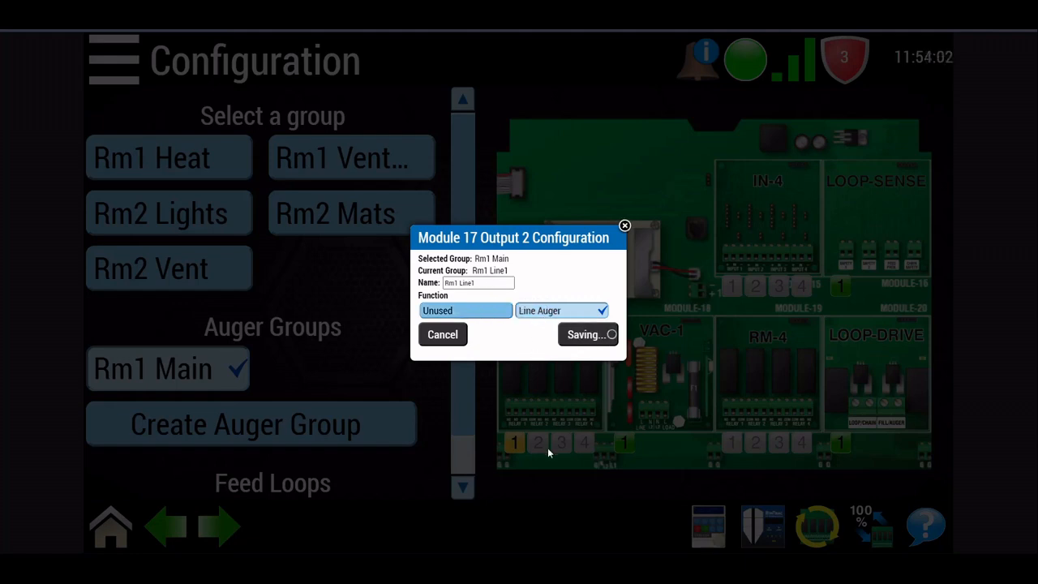
{"action": "left_click", "coordinate": [588, 335]}
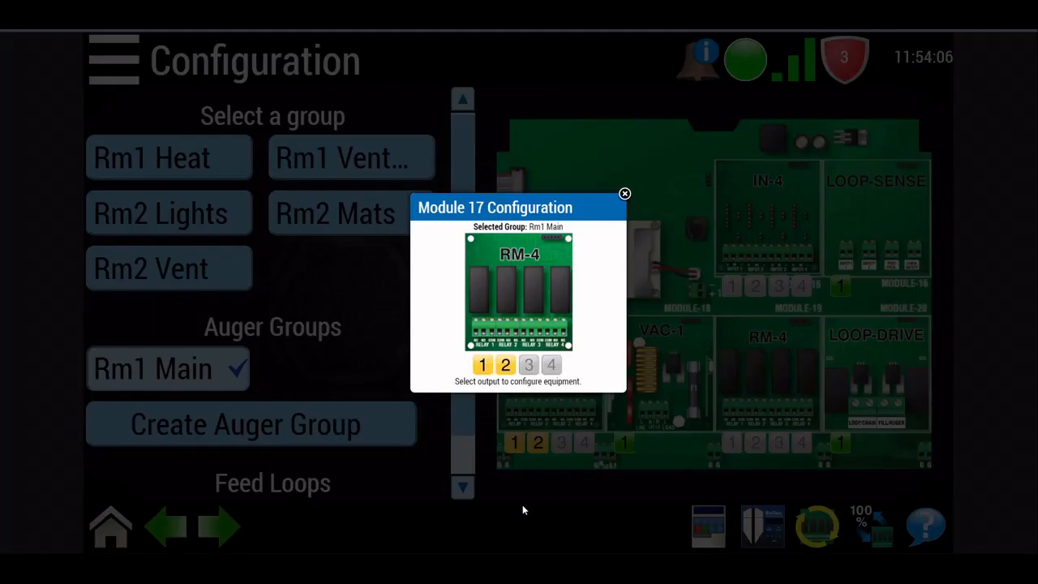
{"action": "left_click", "coordinate": [528, 364]}
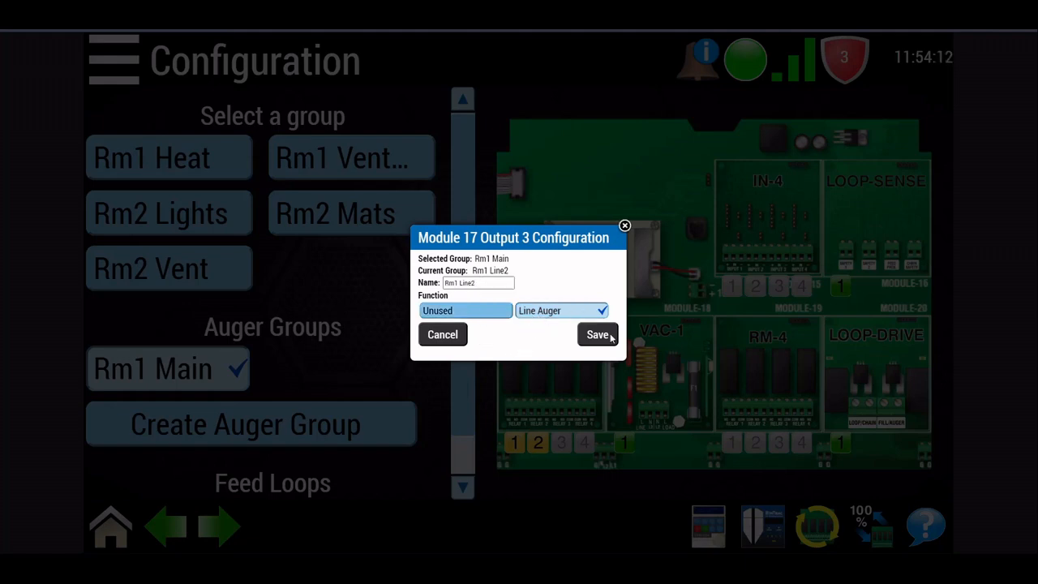
{"action": "left_click", "coordinate": [597, 334]}
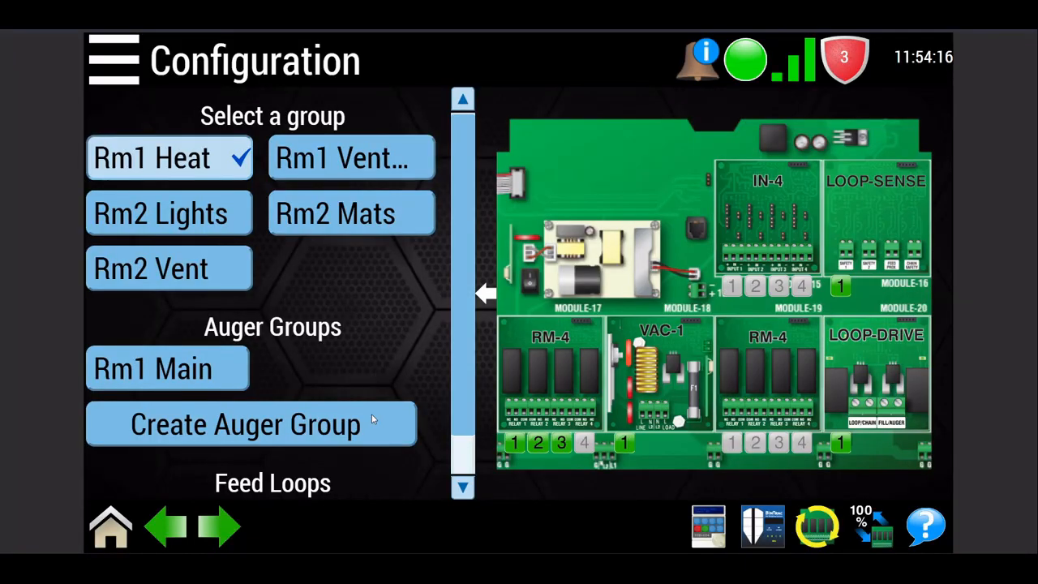
{"action": "left_click", "coordinate": [251, 424]}
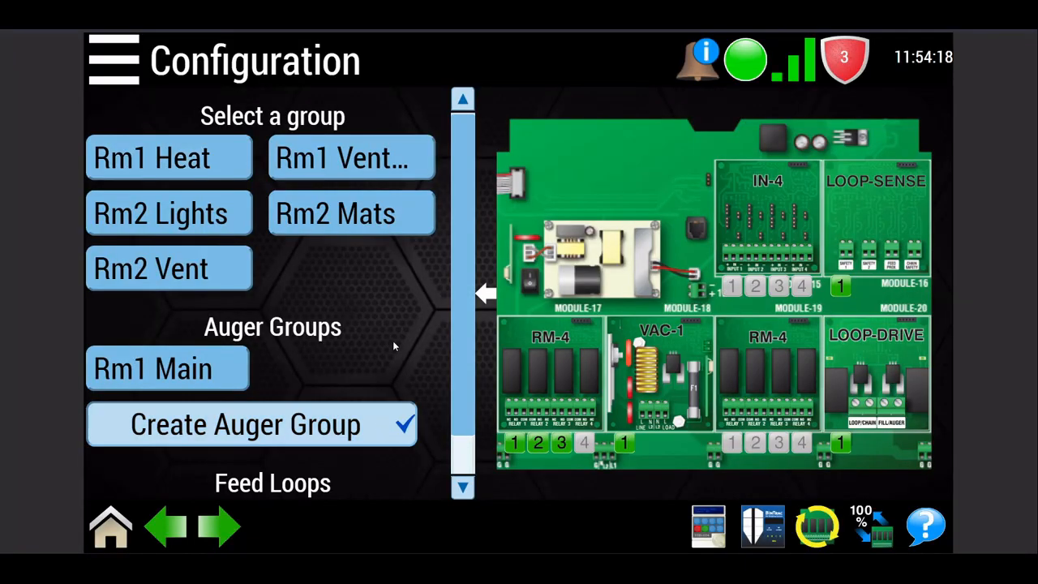
- Save module 19 output 1 as main auger 'Rm2 Main' assigned to Room 2
{"action": "left_click", "coordinate": [766, 374]}
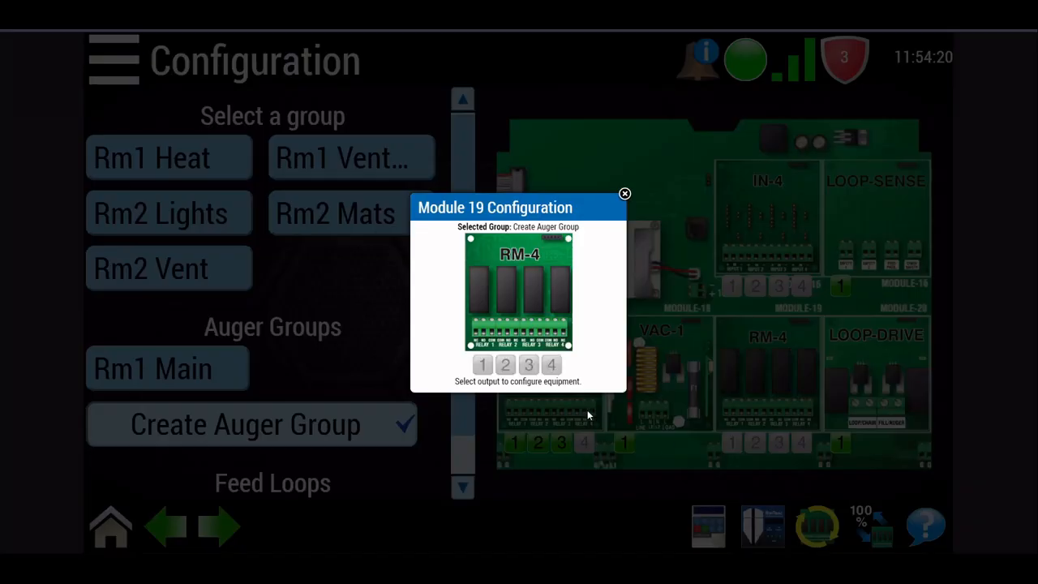
{"action": "left_click", "coordinate": [483, 364]}
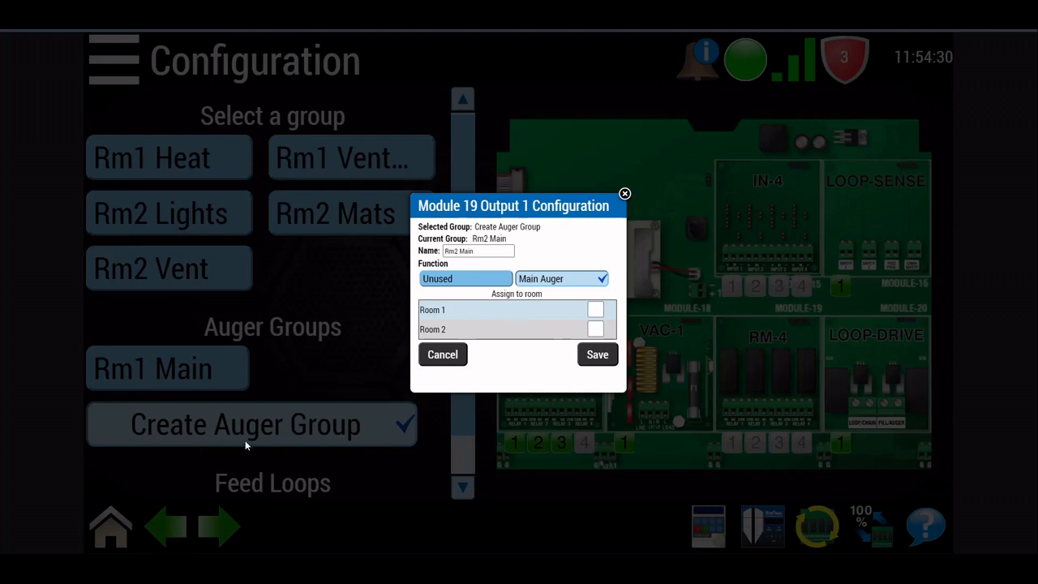
{"action": "left_click", "coordinate": [478, 251]}
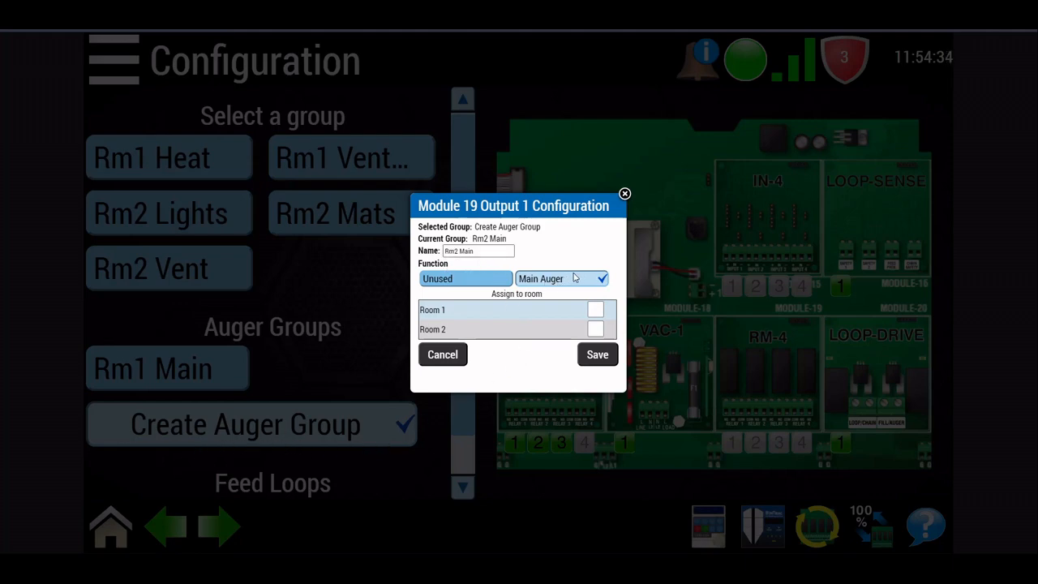
{"action": "left_click", "coordinate": [595, 329]}
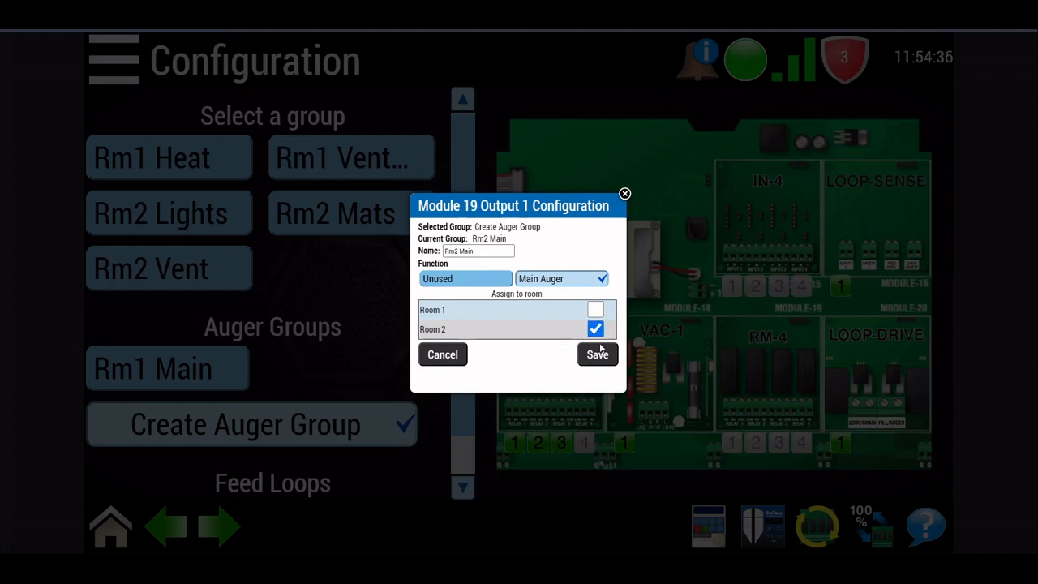
{"action": "left_click", "coordinate": [596, 355]}
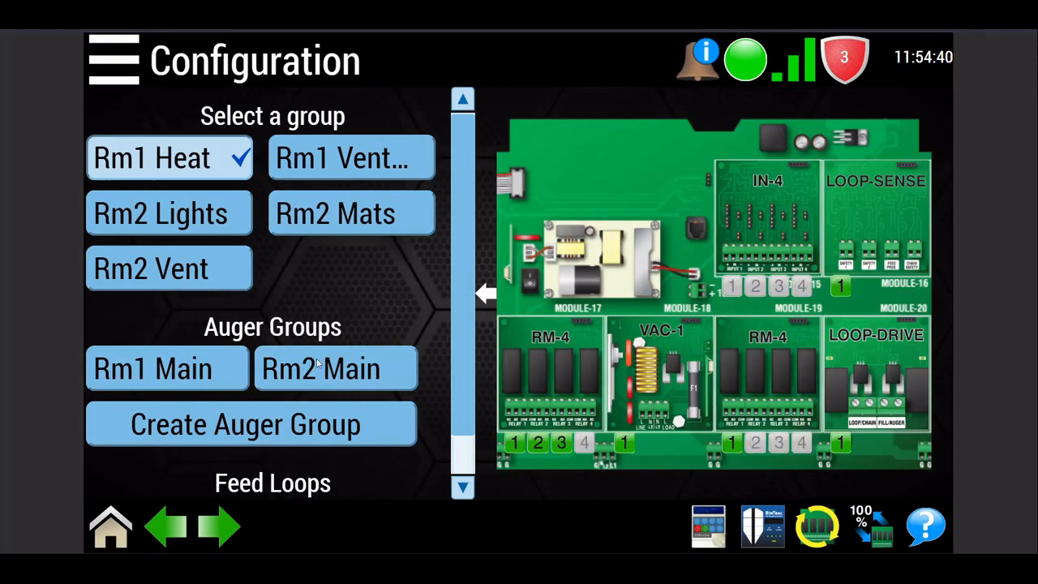
- Add line auger 'Rm2 line1' on module 19 output 2 to Rm2 Main
{"action": "left_click", "coordinate": [336, 368]}
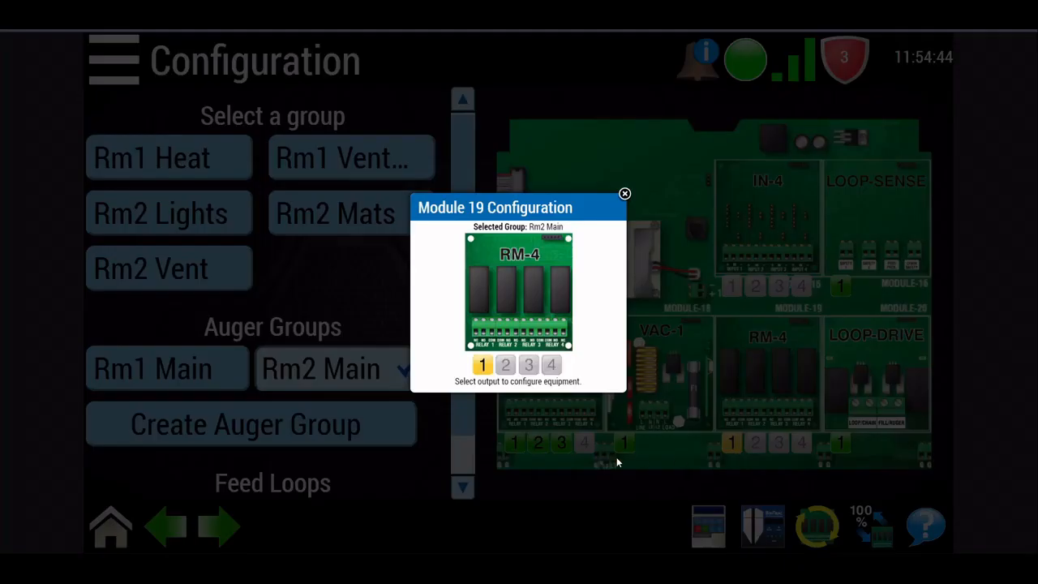
{"action": "left_click", "coordinate": [505, 364]}
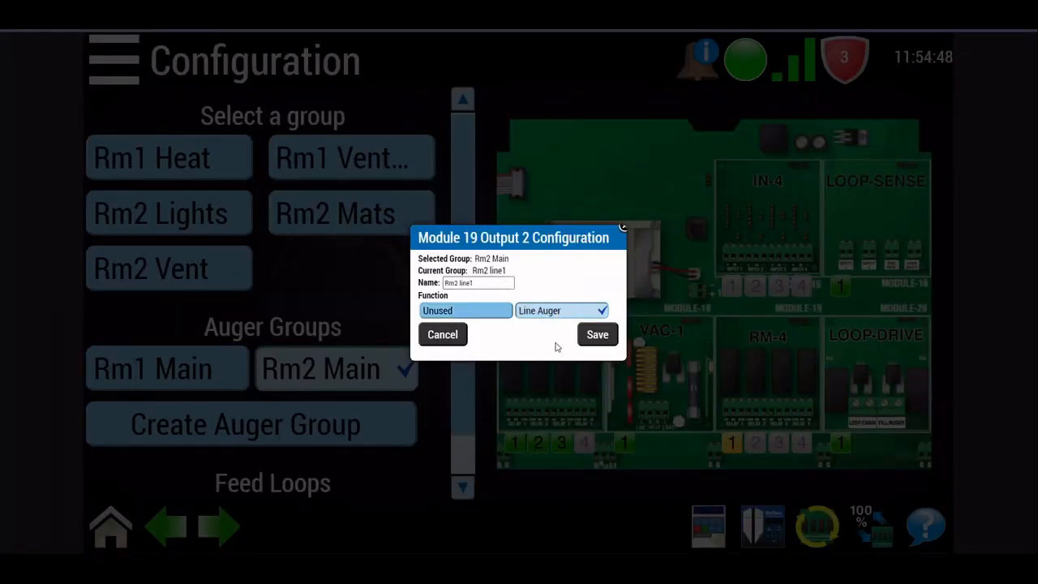
{"action": "left_click", "coordinate": [597, 334]}
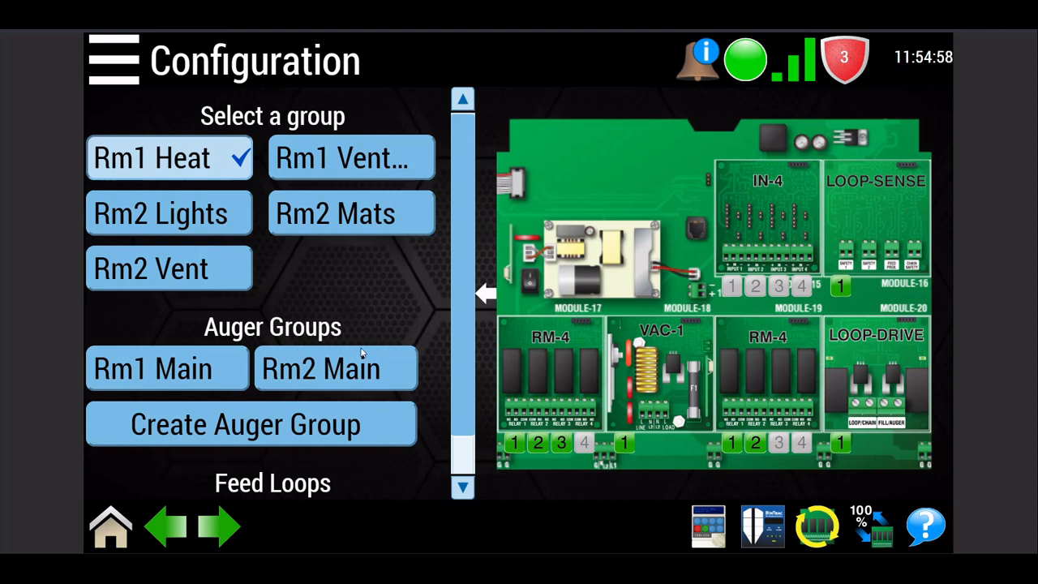
{"action": "mouse_move", "coordinate": [691, 475]}
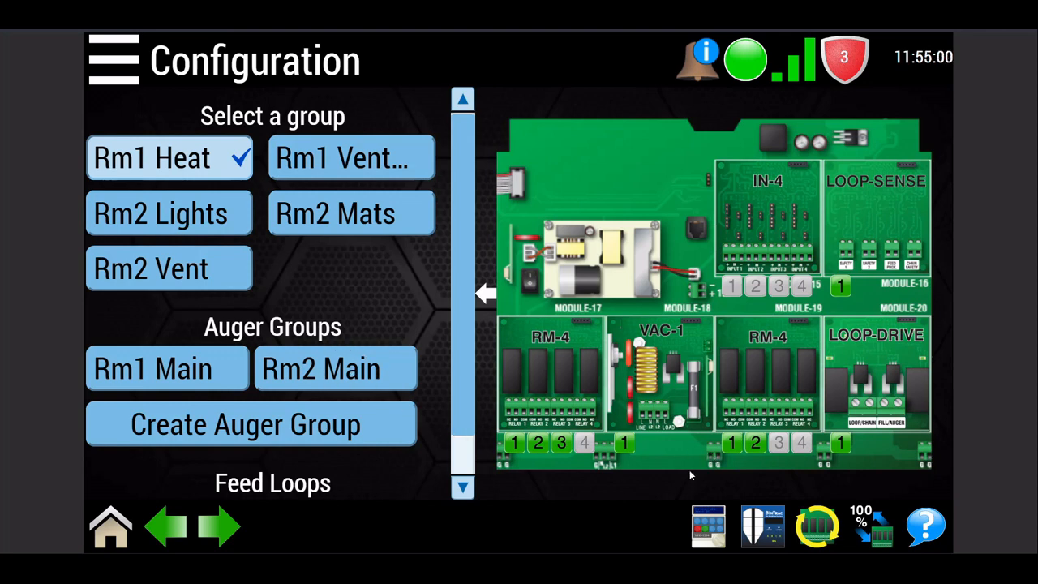
{"action": "mouse_move", "coordinate": [685, 466]}
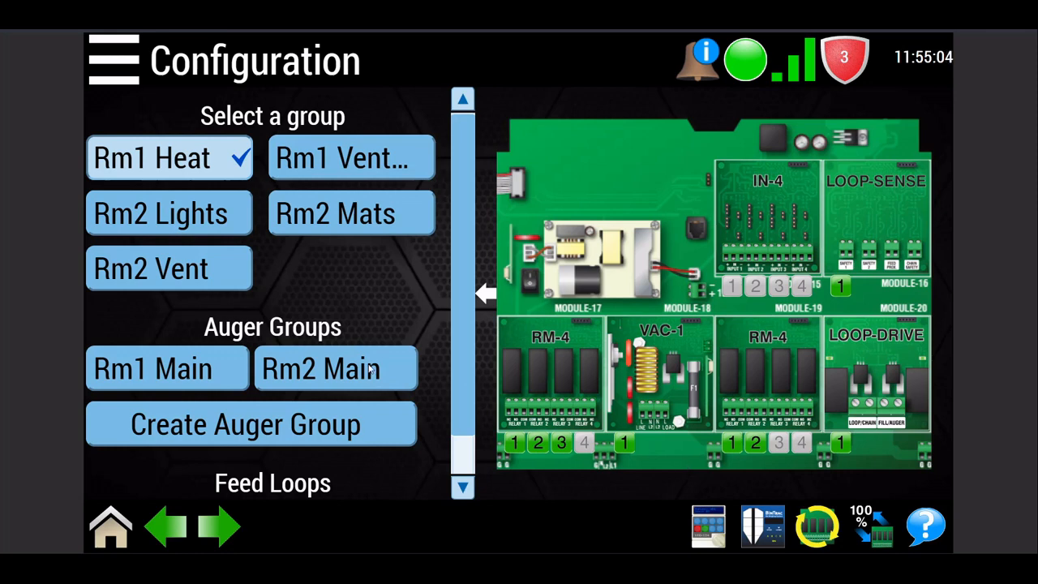
{"action": "mouse_move", "coordinate": [344, 437]}
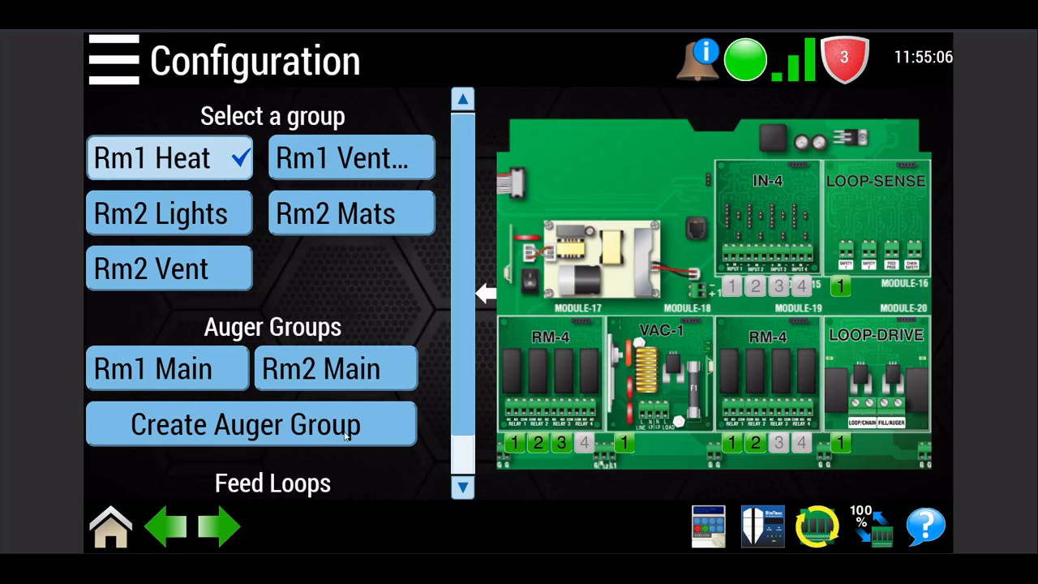
{"action": "mouse_move", "coordinate": [428, 416]}
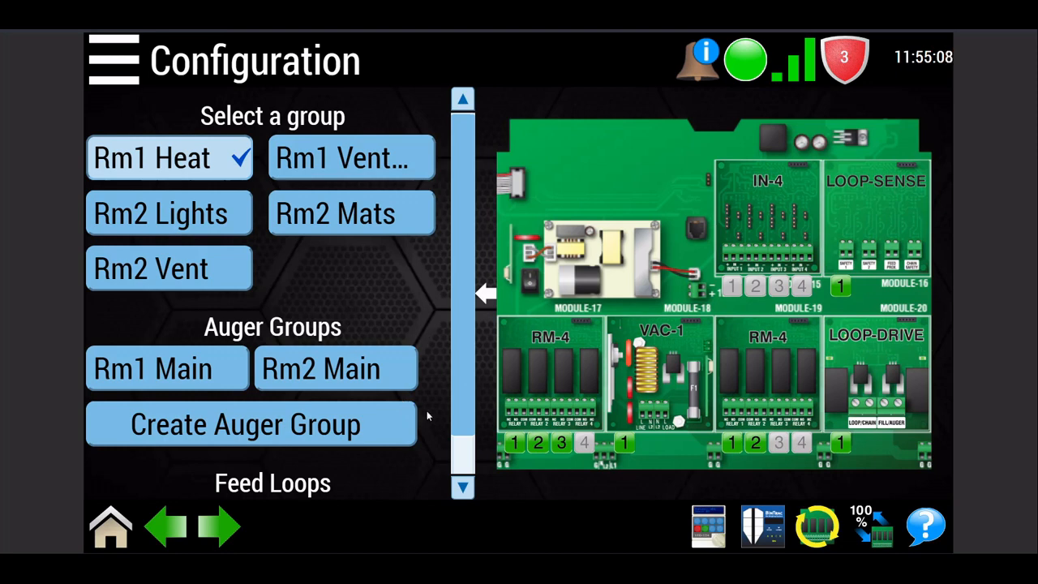
{"action": "mouse_move", "coordinate": [701, 475]}
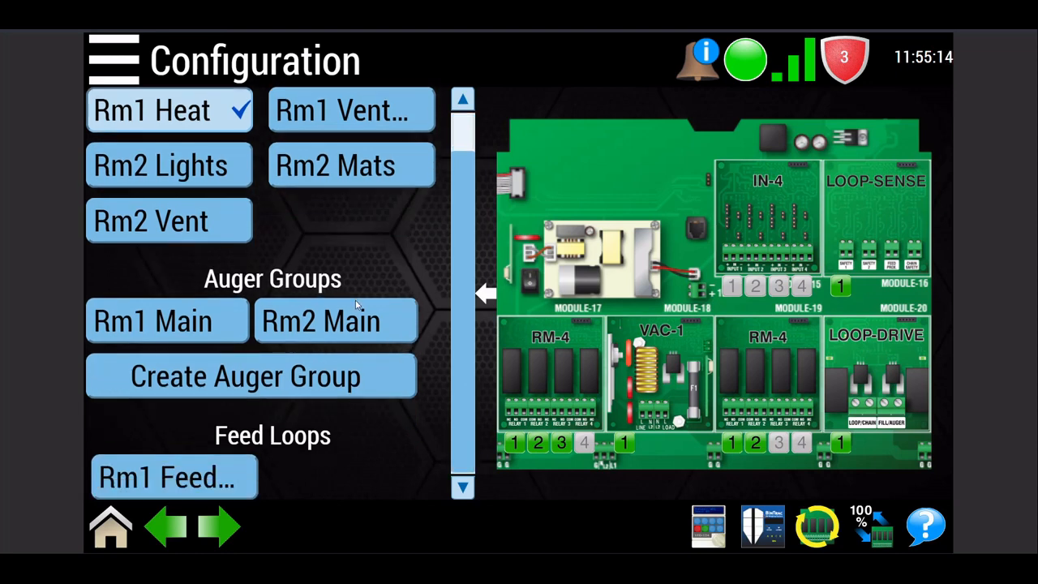
{"action": "mouse_move", "coordinate": [310, 475]}
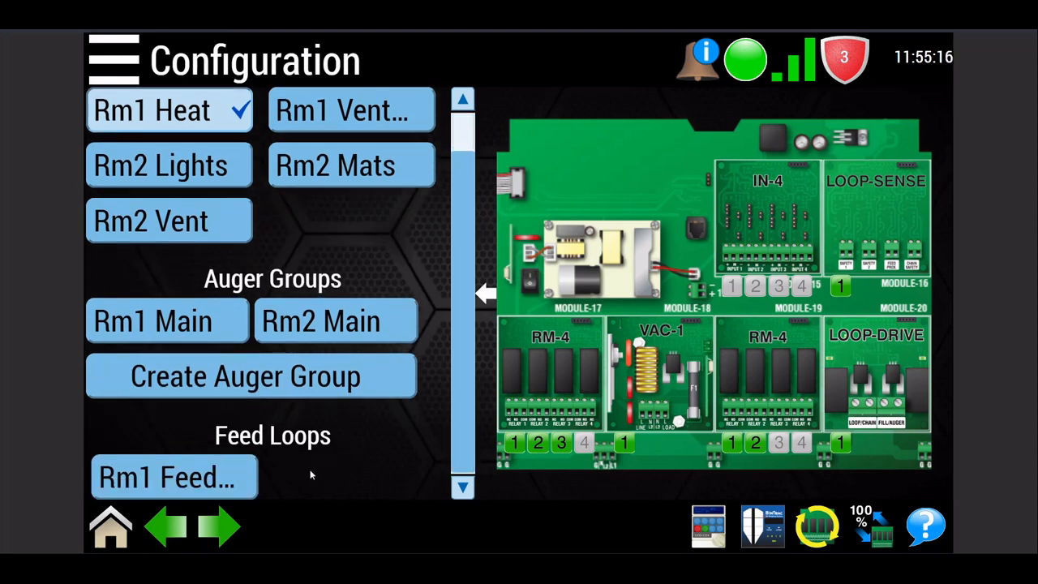
- Add enabled BinTrac bin 'Rm1 Bin1' holding Feed1 to the Rm1 Feed Loop
{"action": "left_click", "coordinate": [174, 477]}
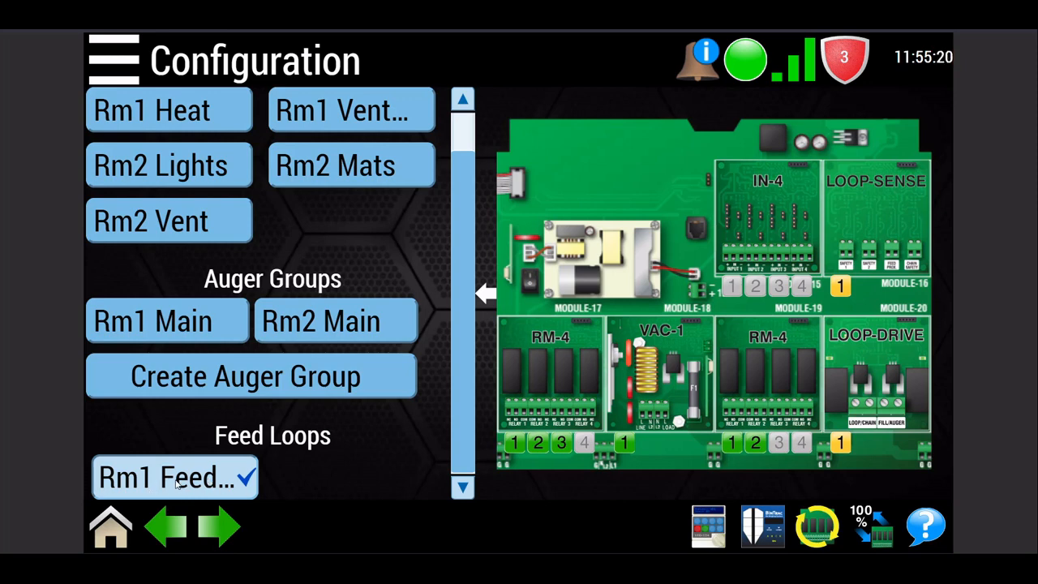
{"action": "mouse_move", "coordinate": [769, 534]}
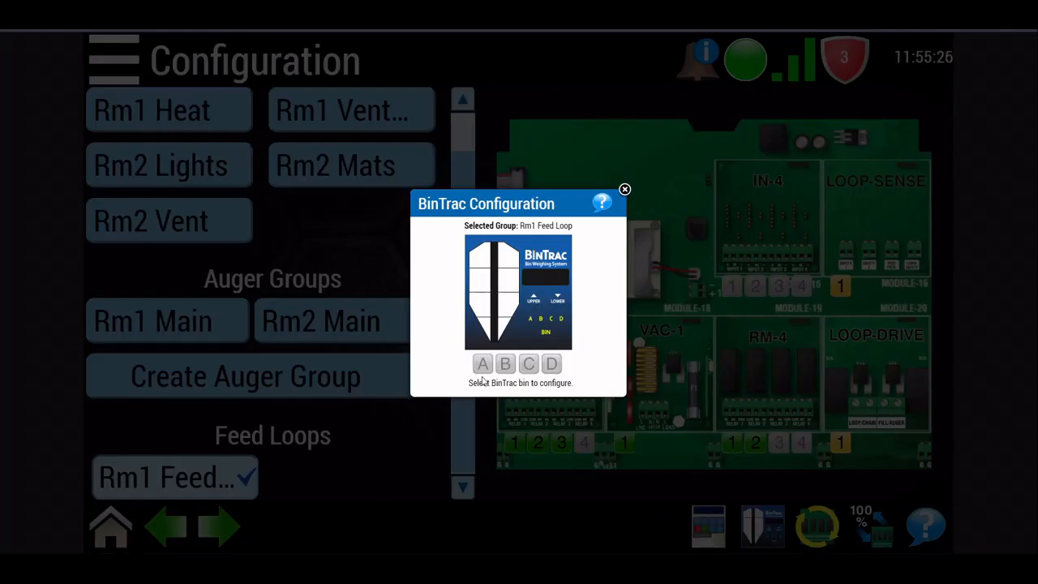
{"action": "mouse_move", "coordinate": [484, 370]}
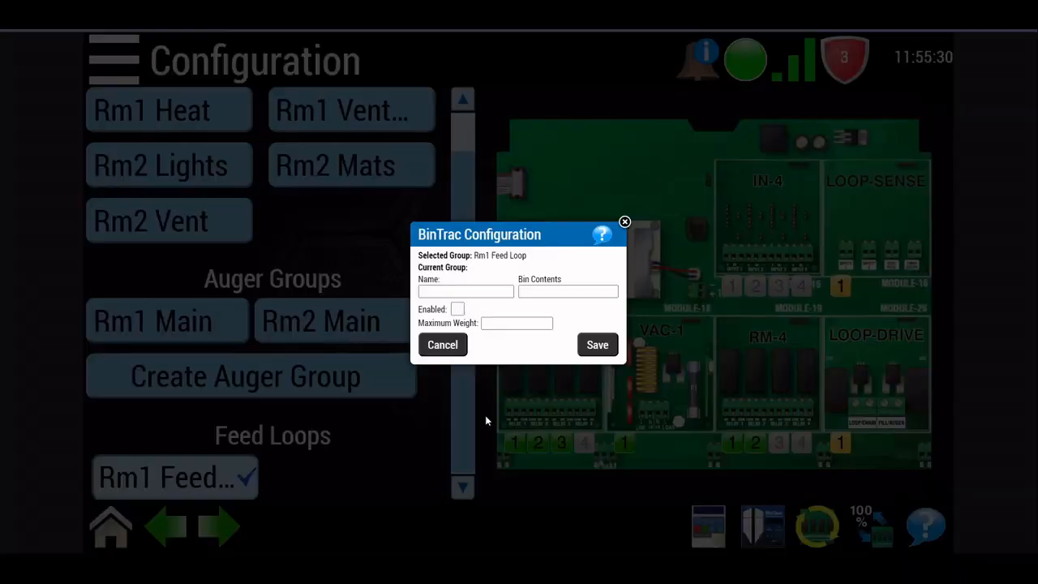
{"action": "type", "text": "Bin"}
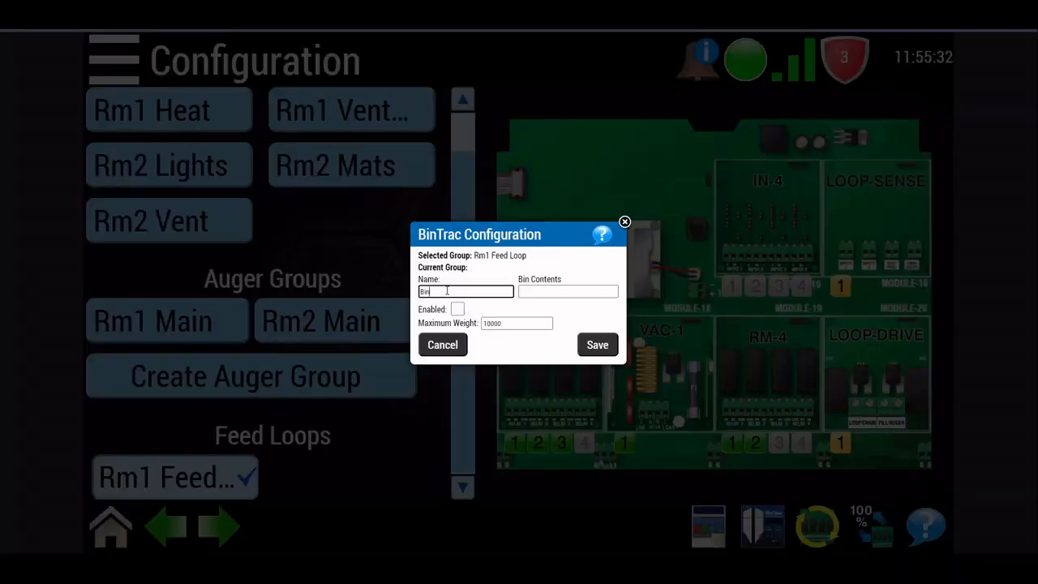
{"action": "type", "text": "Rm1"}
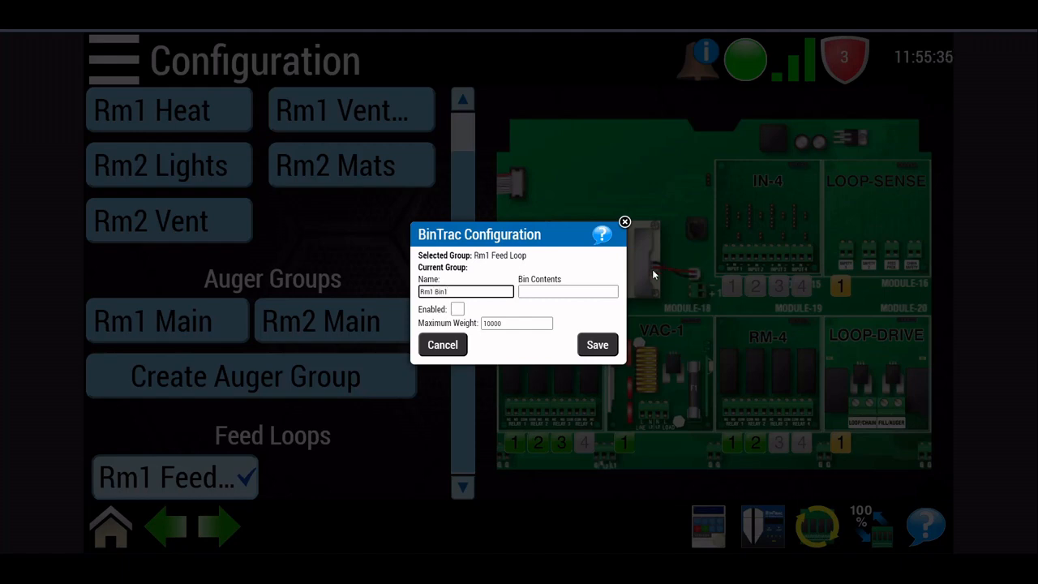
{"action": "type", "text": "Fee"}
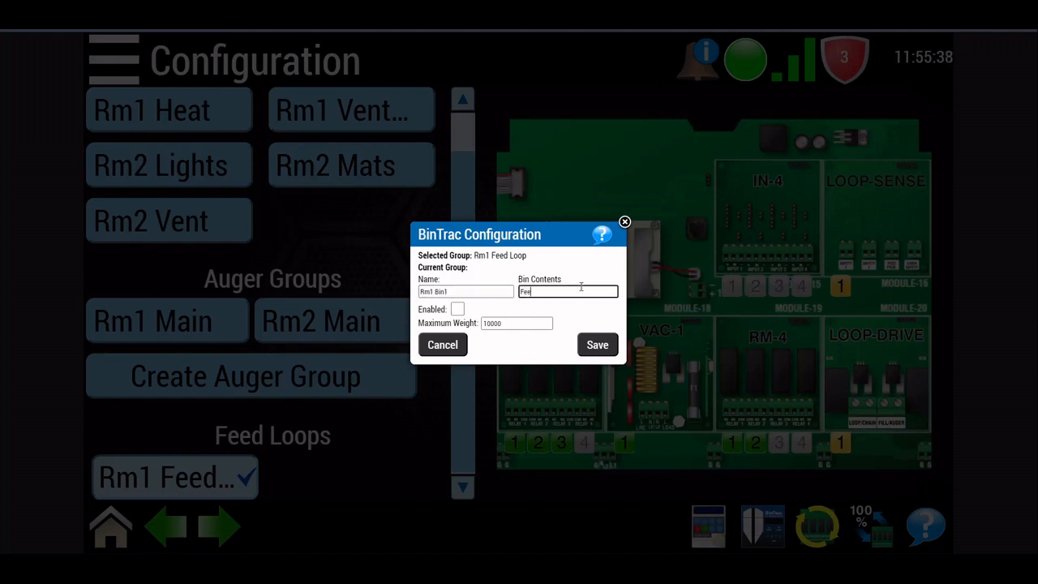
{"action": "left_click", "coordinate": [457, 309]}
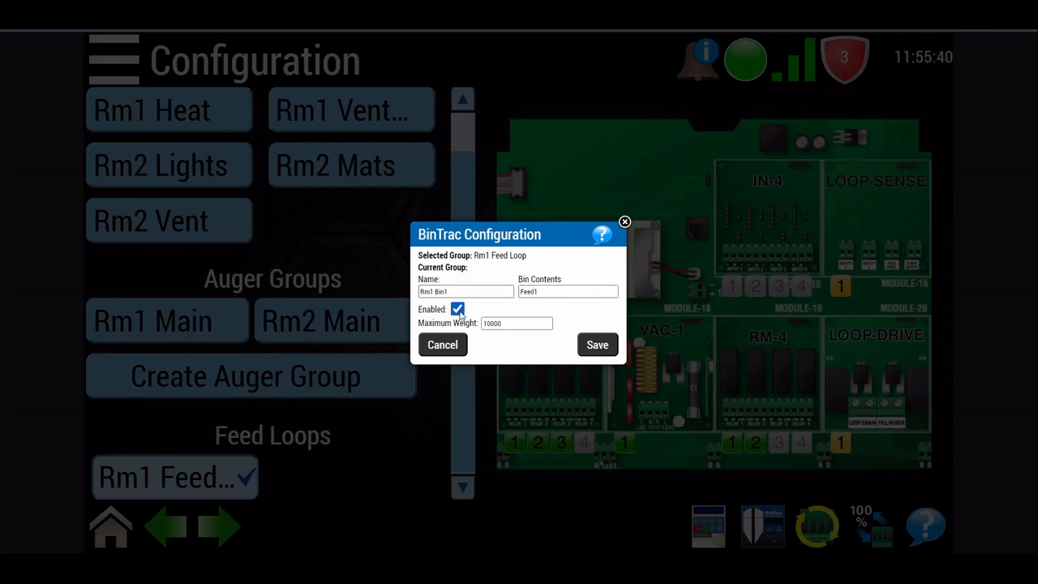
{"action": "left_click", "coordinate": [597, 345]}
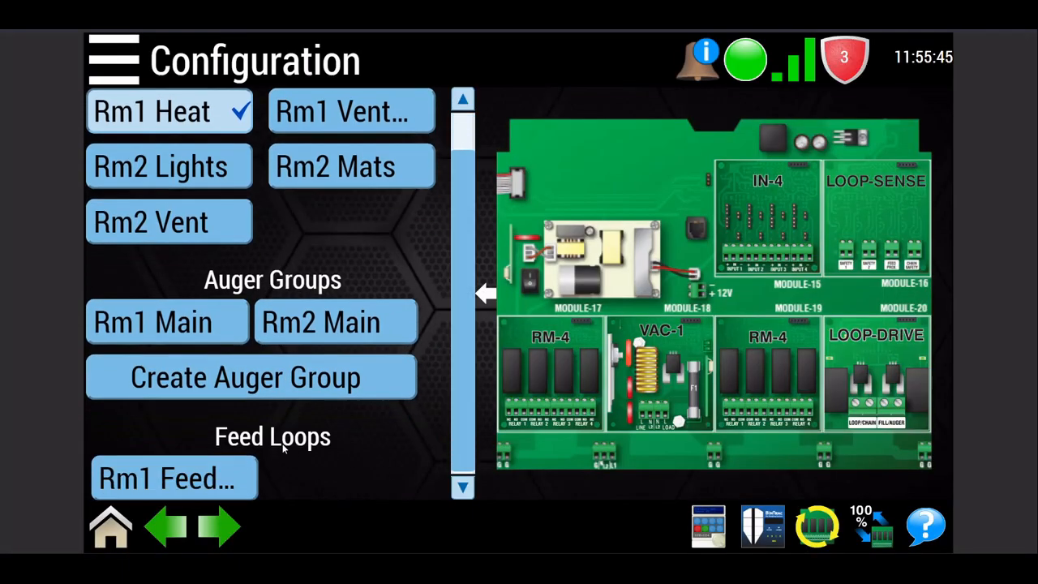
- Add enabled BinTrac bin 'Rm1 Bin2' holding Feed2 as the second bin
{"action": "left_click", "coordinate": [174, 477]}
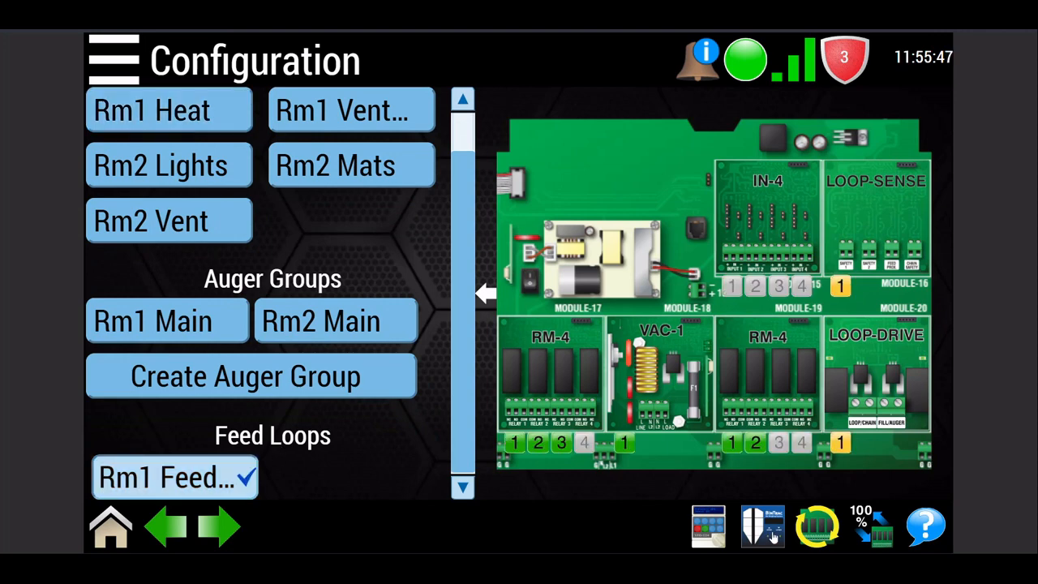
{"action": "left_click", "coordinate": [175, 477]}
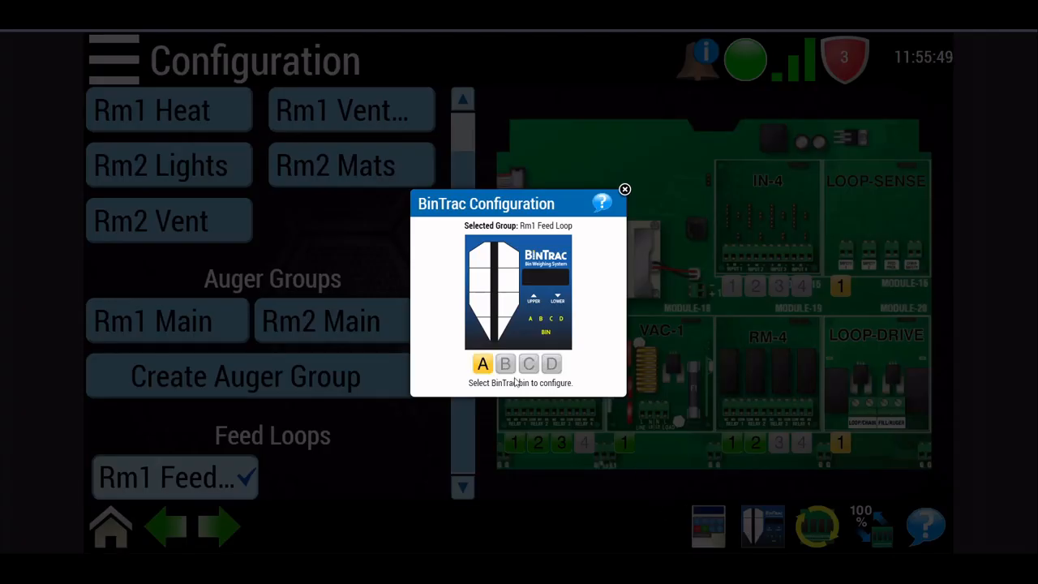
{"action": "left_click", "coordinate": [505, 363]}
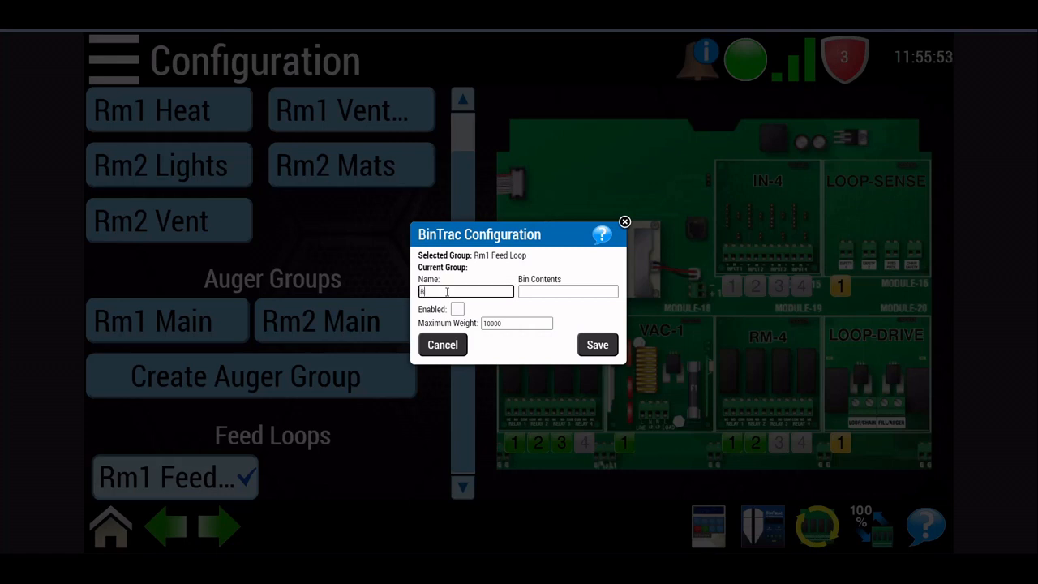
{"action": "type", "text": "Rm1 Bin2"}
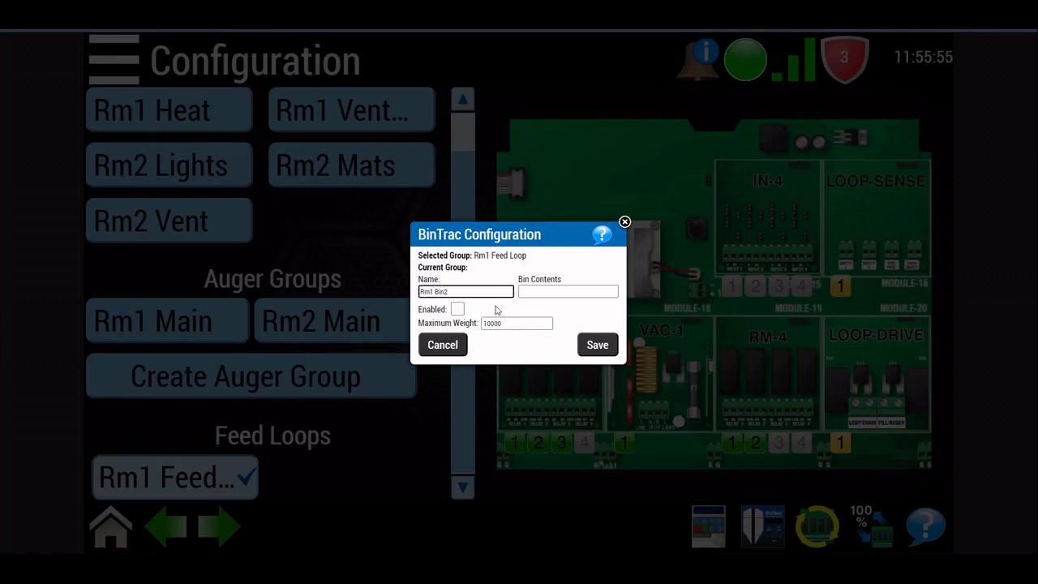
{"action": "type", "text": "Feed"}
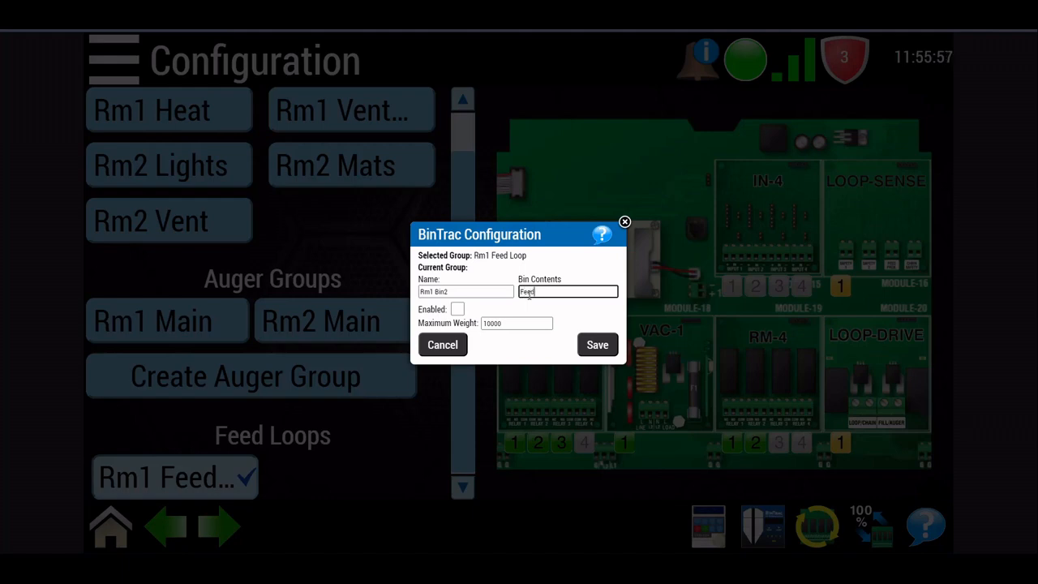
{"action": "left_click", "coordinate": [458, 309]}
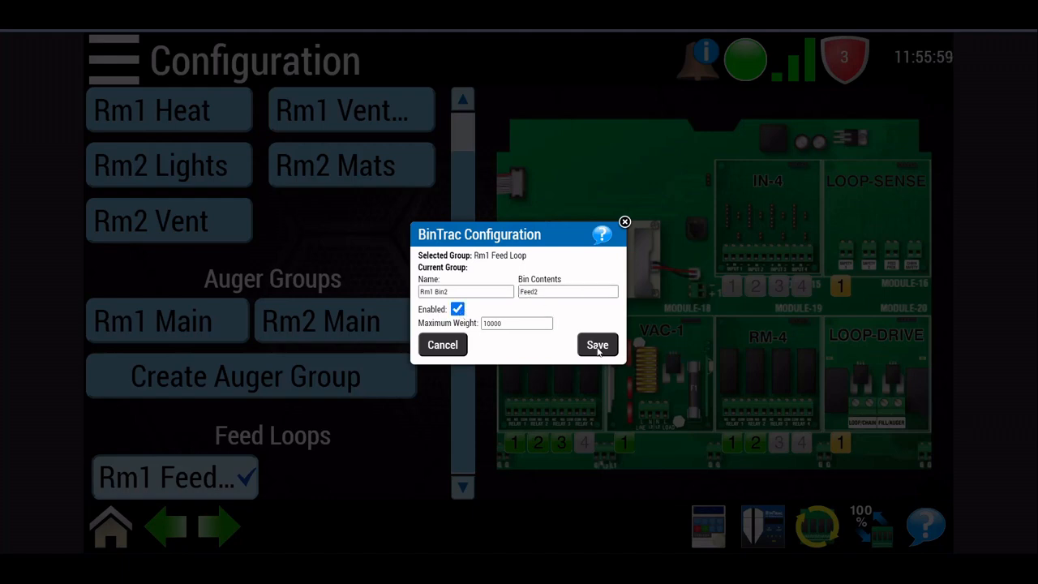
{"action": "left_click", "coordinate": [597, 345]}
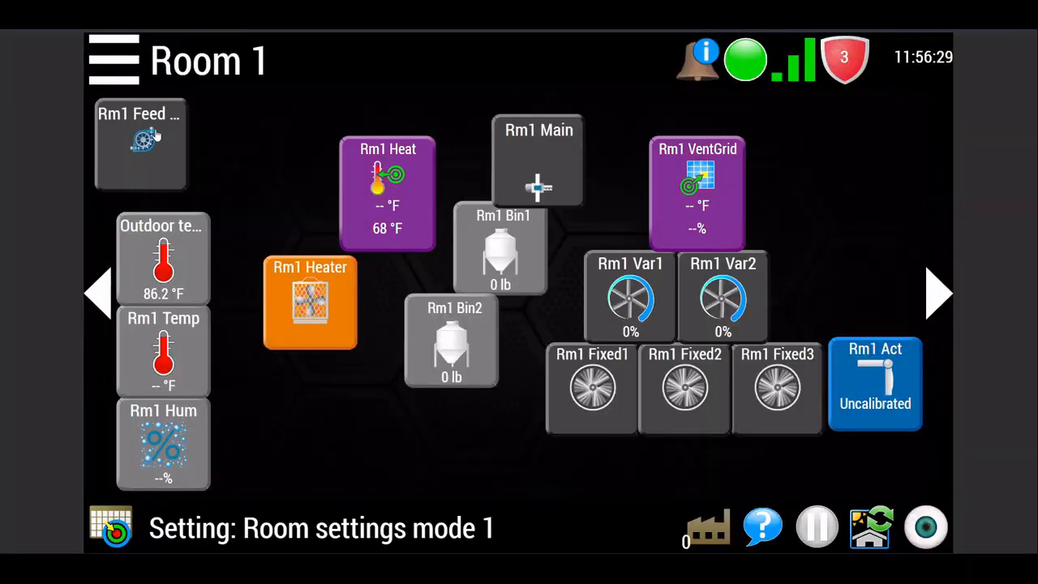
- Place the Rm1 Feed Loop tile below Rm1 Bin2, review its popups, and open Rm1 Main
{"action": "left_click_drag", "start_coordinate": [140, 143], "coordinate": [375, 450]}
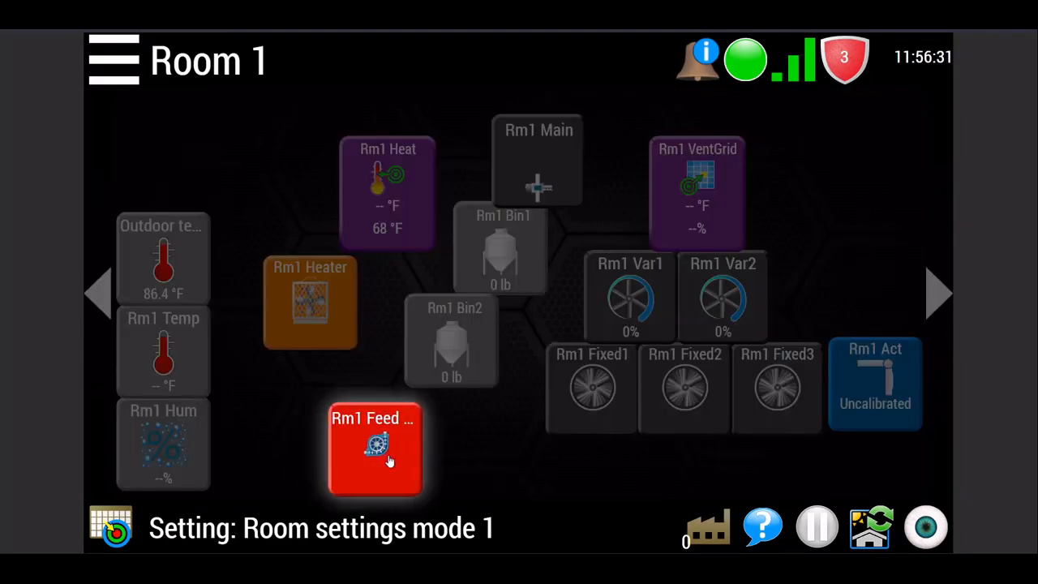
{"action": "left_click", "coordinate": [375, 449]}
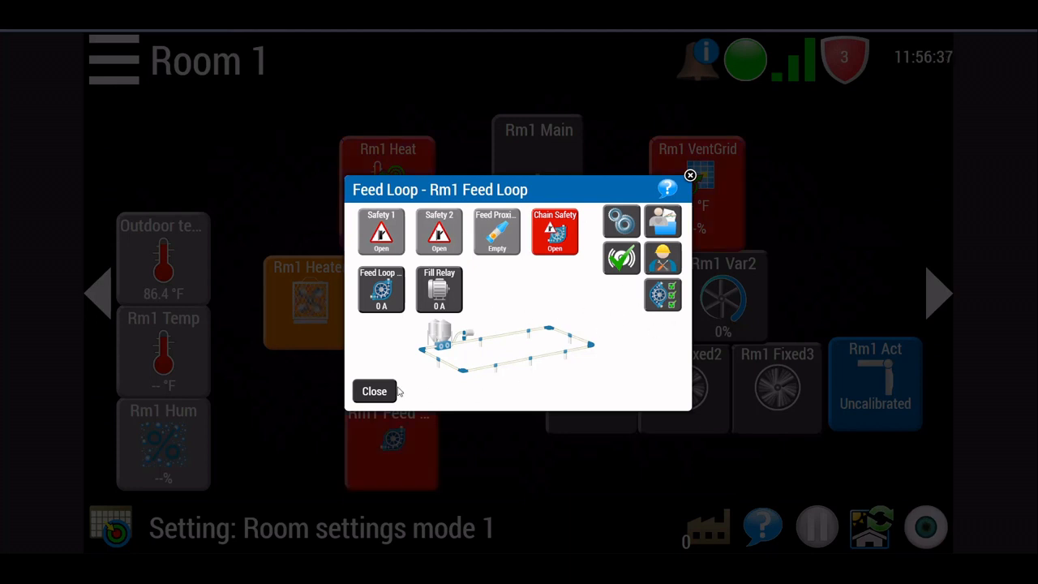
{"action": "left_click", "coordinate": [374, 391]}
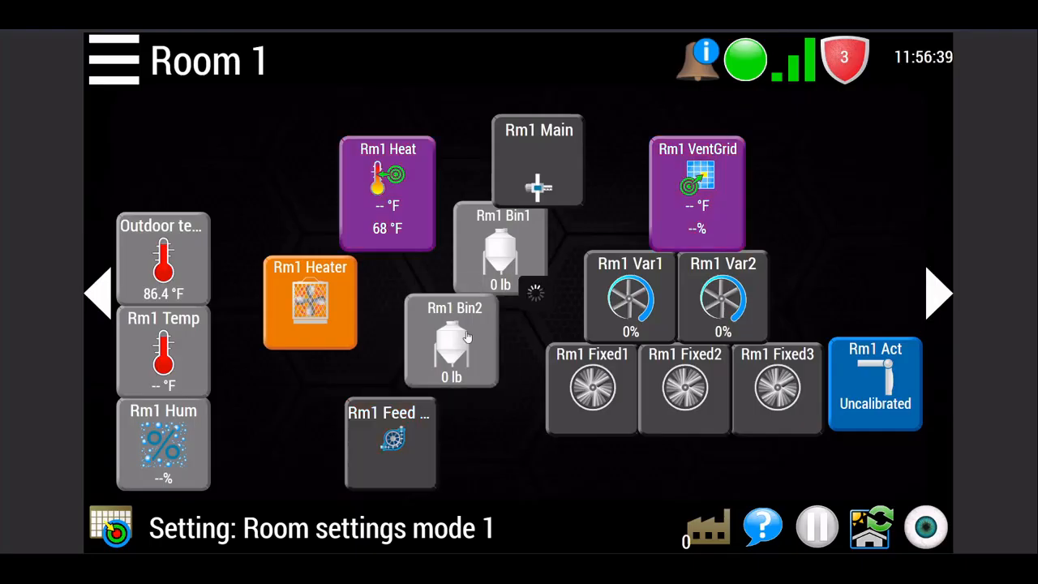
{"action": "left_click", "coordinate": [451, 341]}
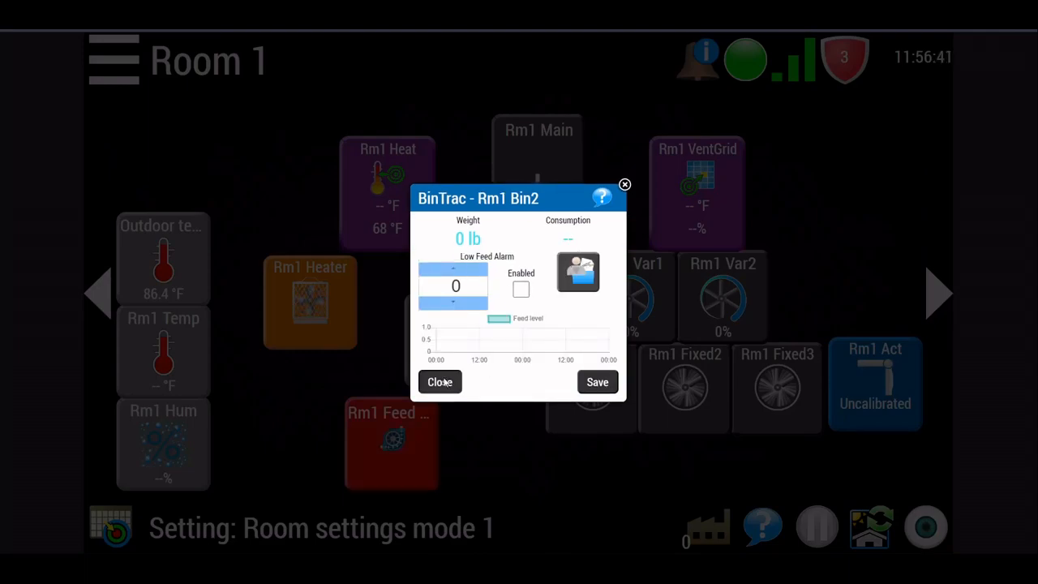
{"action": "left_click", "coordinate": [440, 382]}
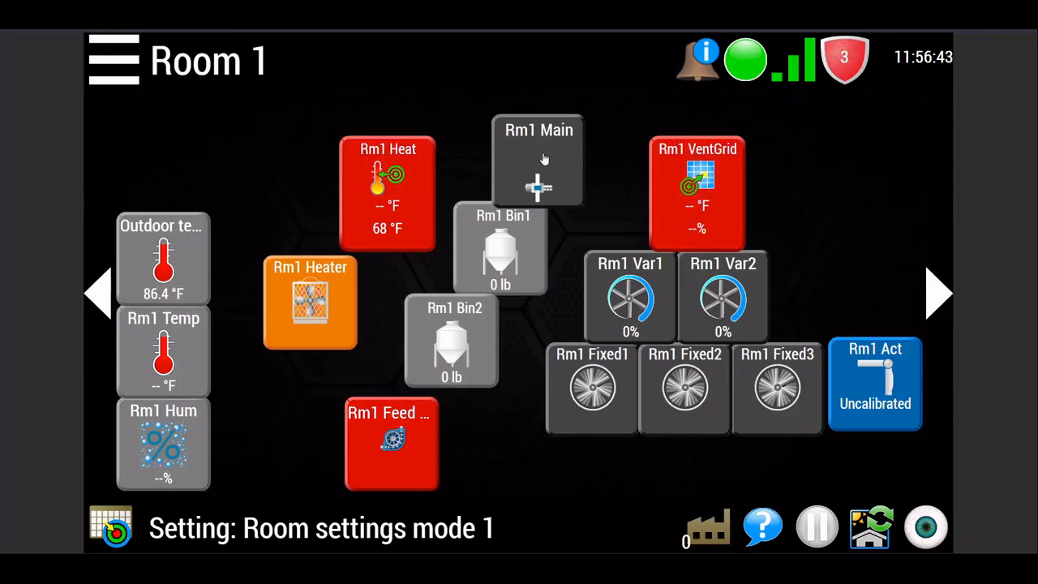
{"action": "left_click", "coordinate": [538, 160]}
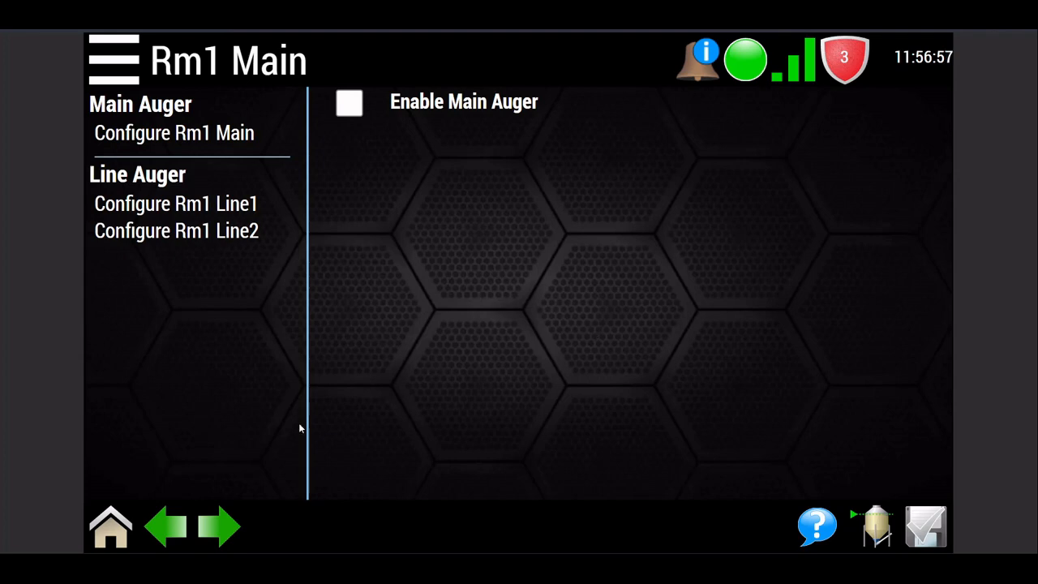
{"action": "mouse_move", "coordinate": [521, 296]}
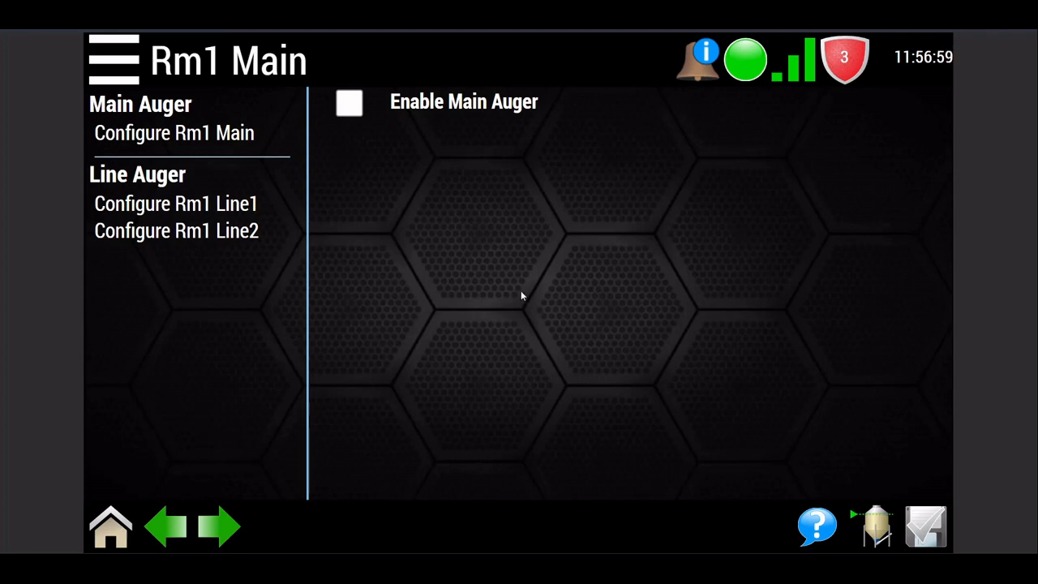